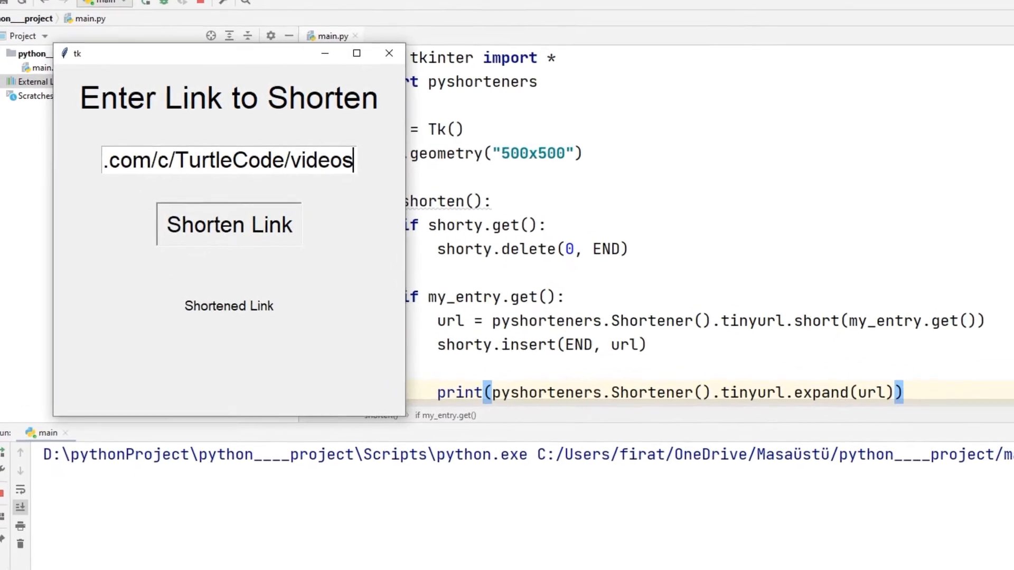
Step: Shorten a link in the running Tk demo, then close the demo window
left_click(229, 225)
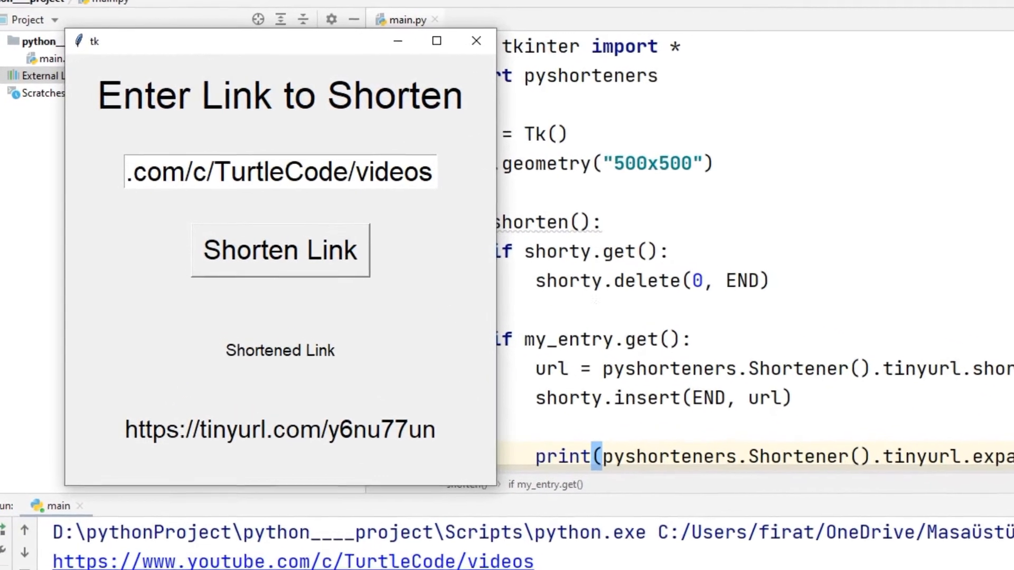
left_click(476, 41)
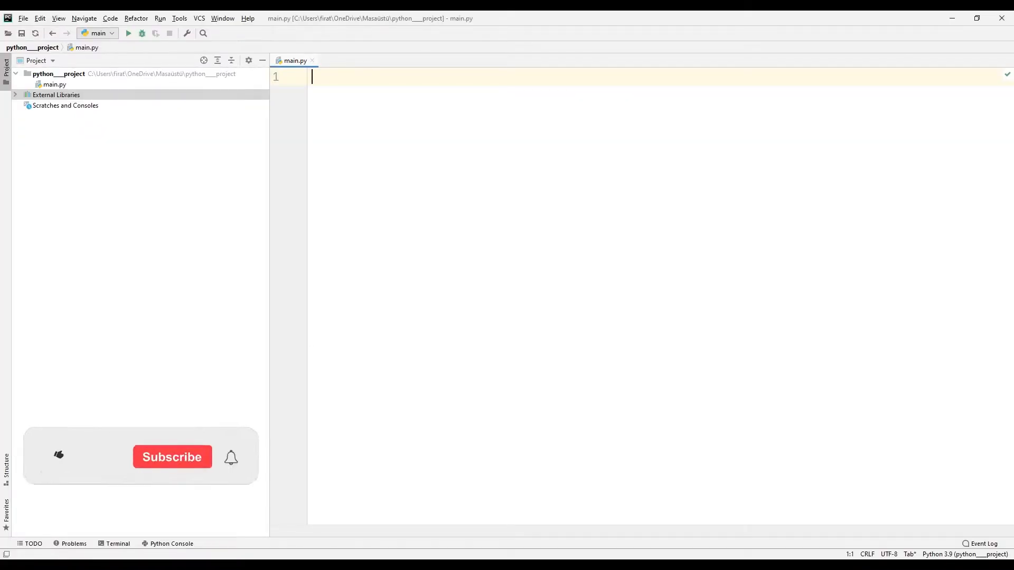
Step: Write 'from tkinter import *' and 'import pyshorteners' on lines 1–2, then select pyshorteners
type("from tkinter import *")
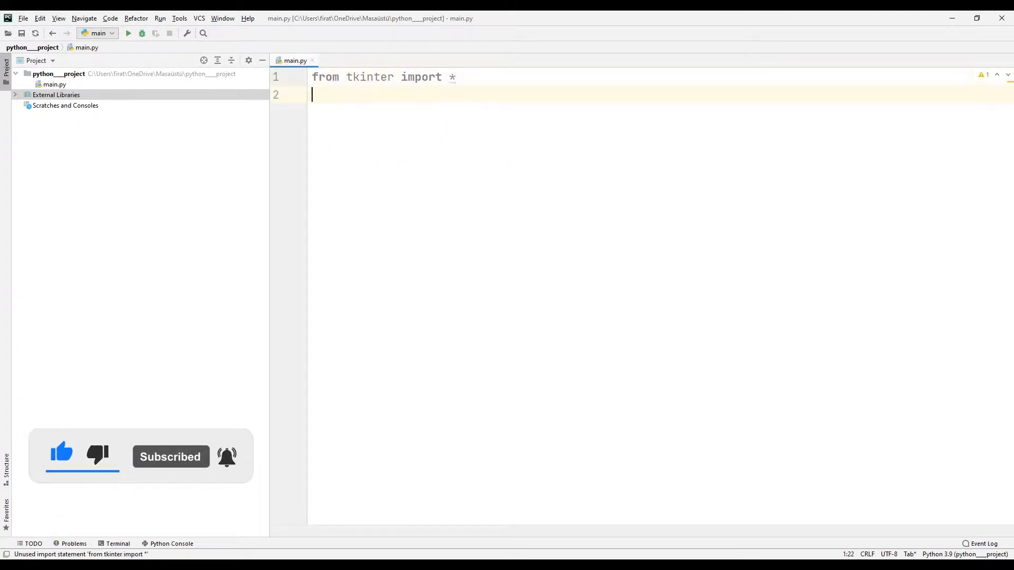
type("import")
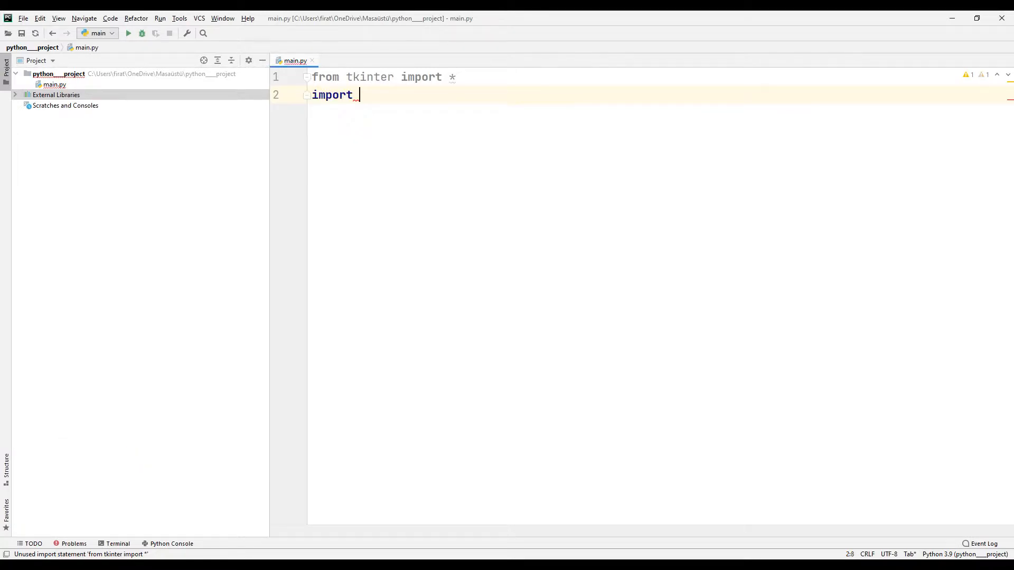
type("pysh")
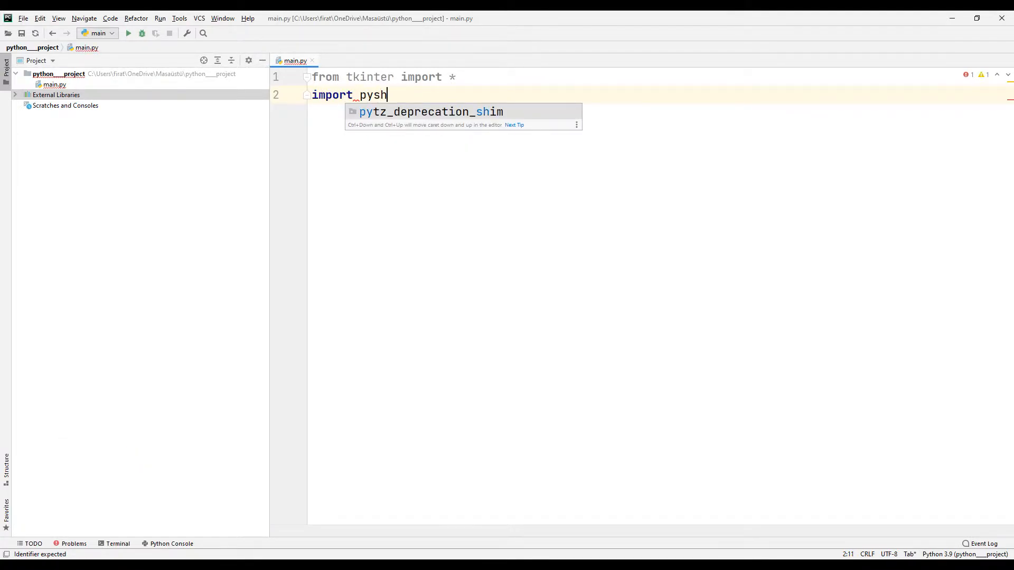
type("orteners")
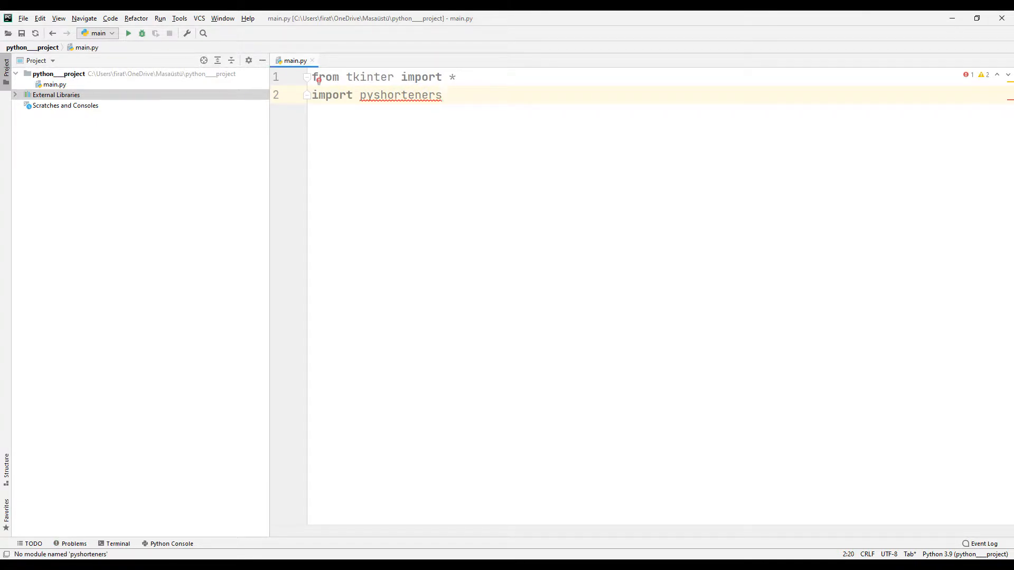
double_click(400, 94)
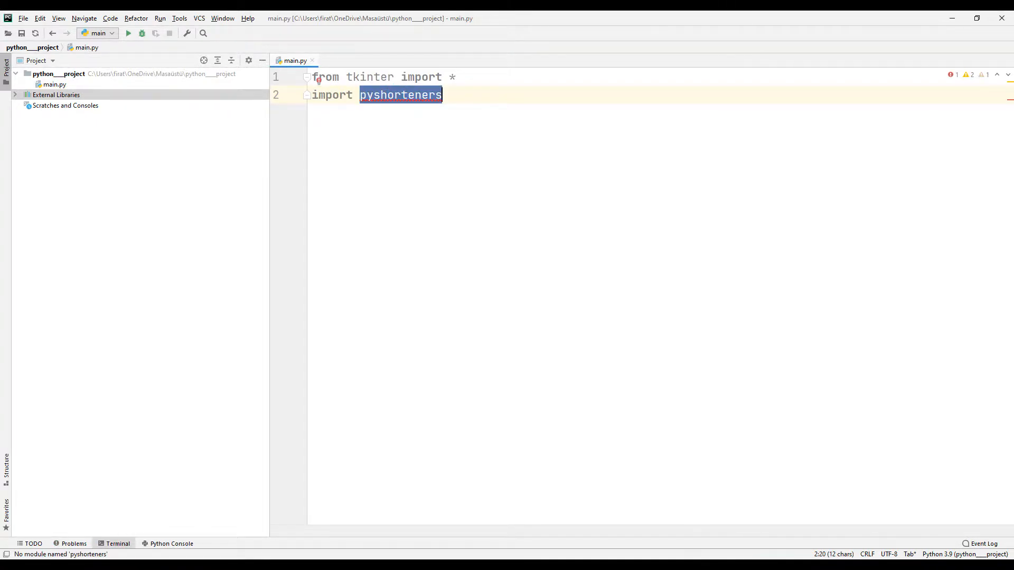
Step: Run 'pip install pyshorteners' in the project terminal
left_click(117, 544)
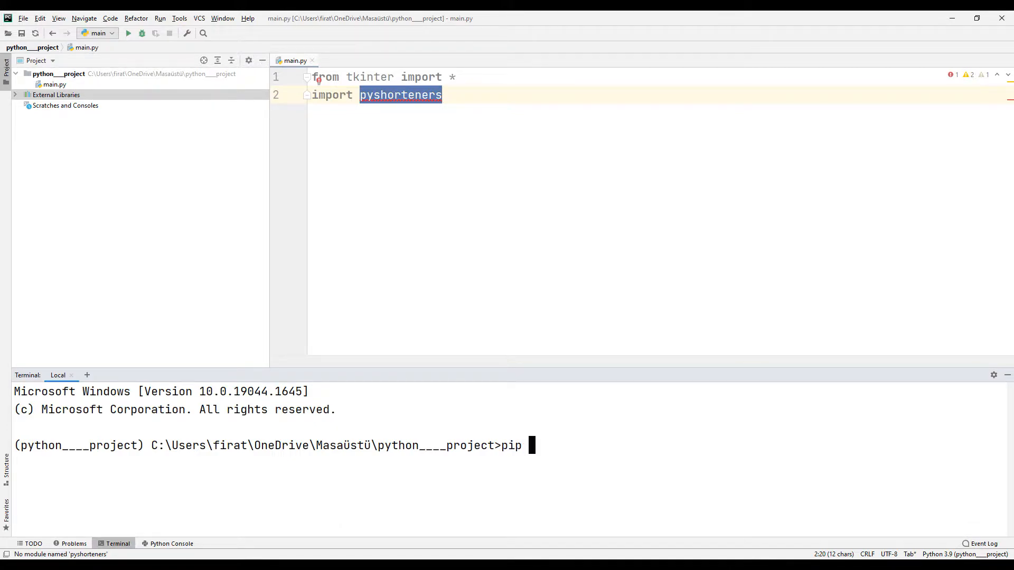
type("install pyshorteners")
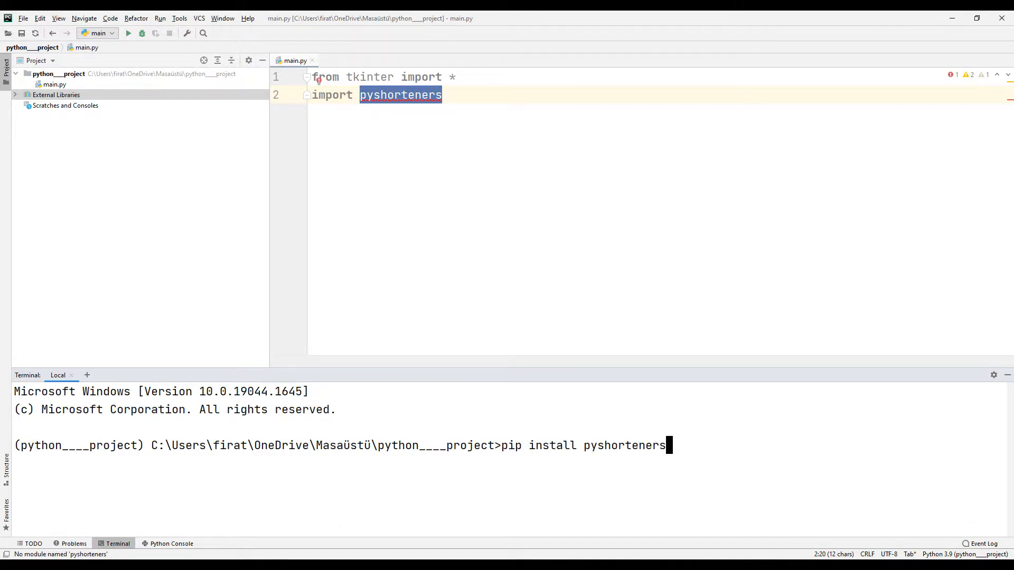
key("enter")
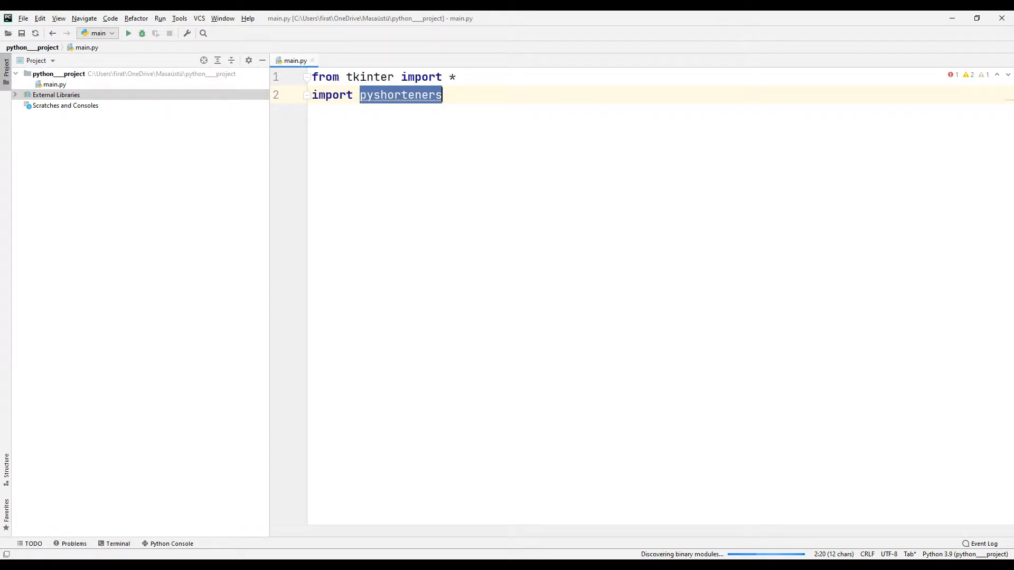
Step: Add root = Tk() and root.geometry("500x500") to main.py
type("r")
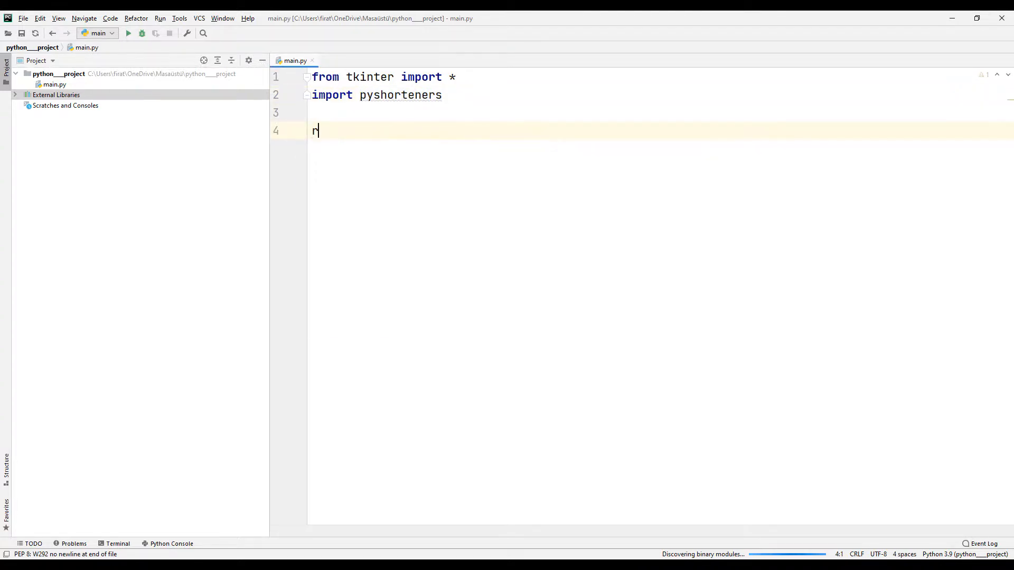
type("oot = T")
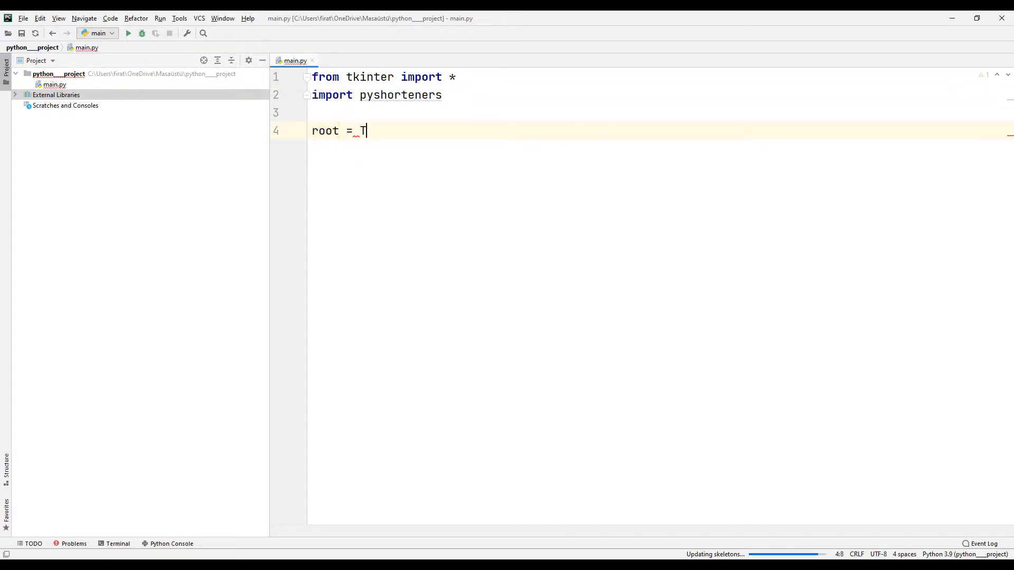
type("k()")
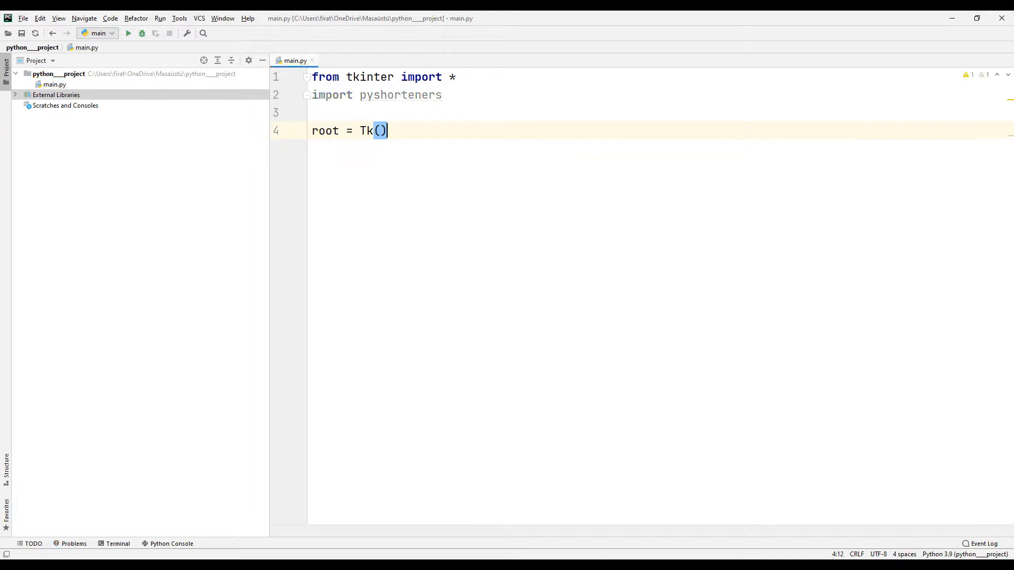
type("root.geometry(")
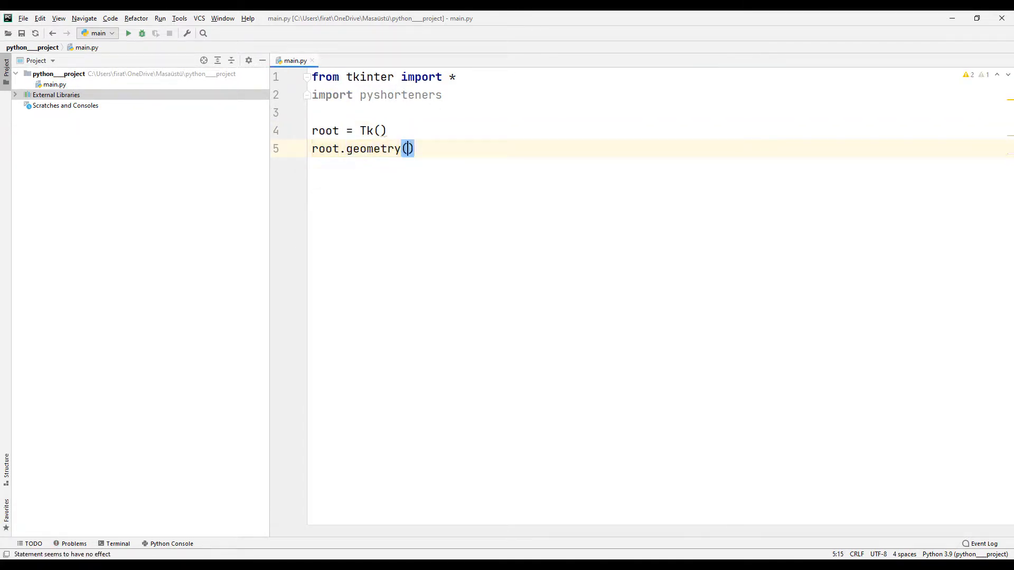
type("\"500x500\"")
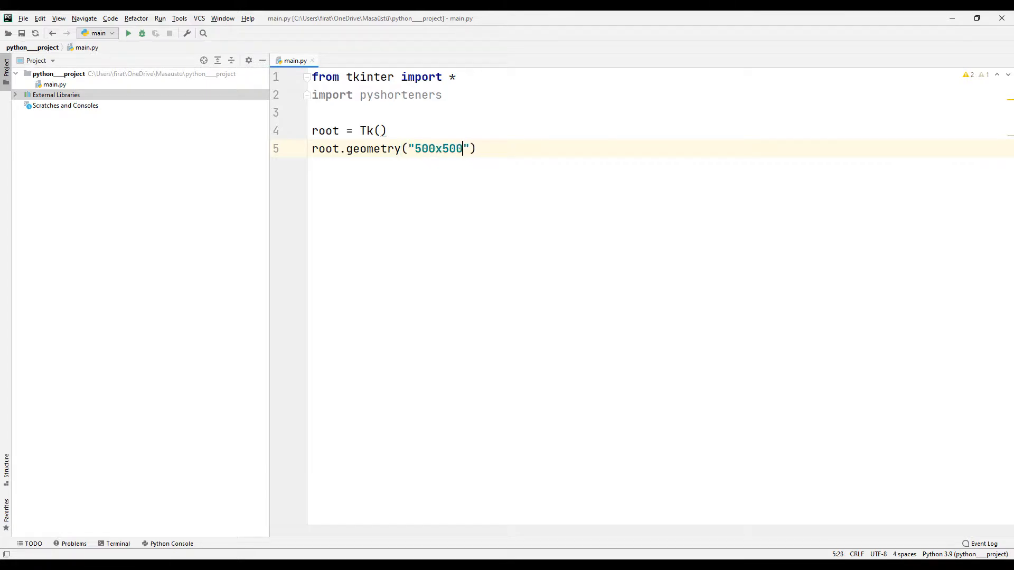
key("enter")
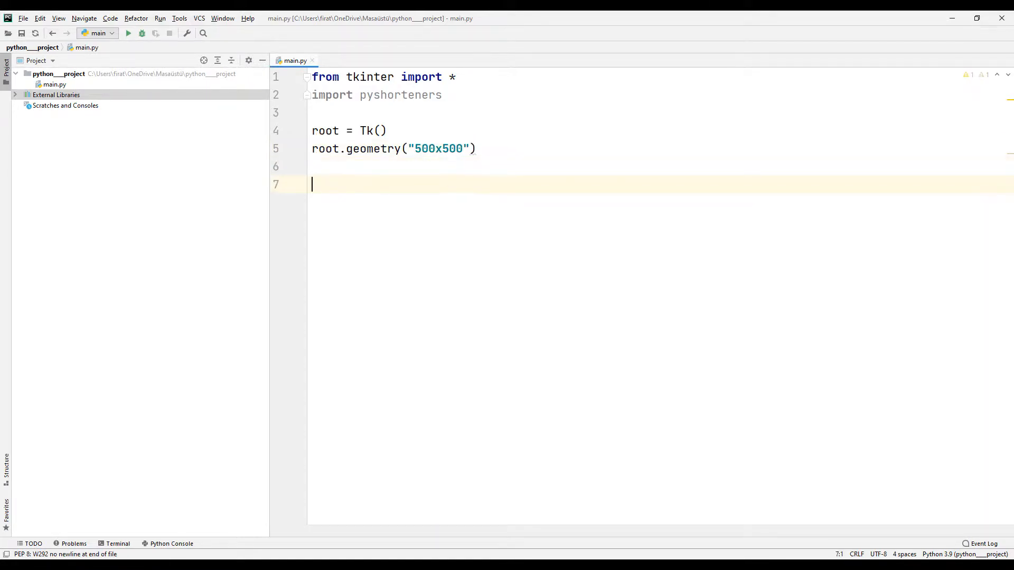
Step: Define my_label reading 'Enter Link to Shorten' in font Helvatica 34
type("my_label")
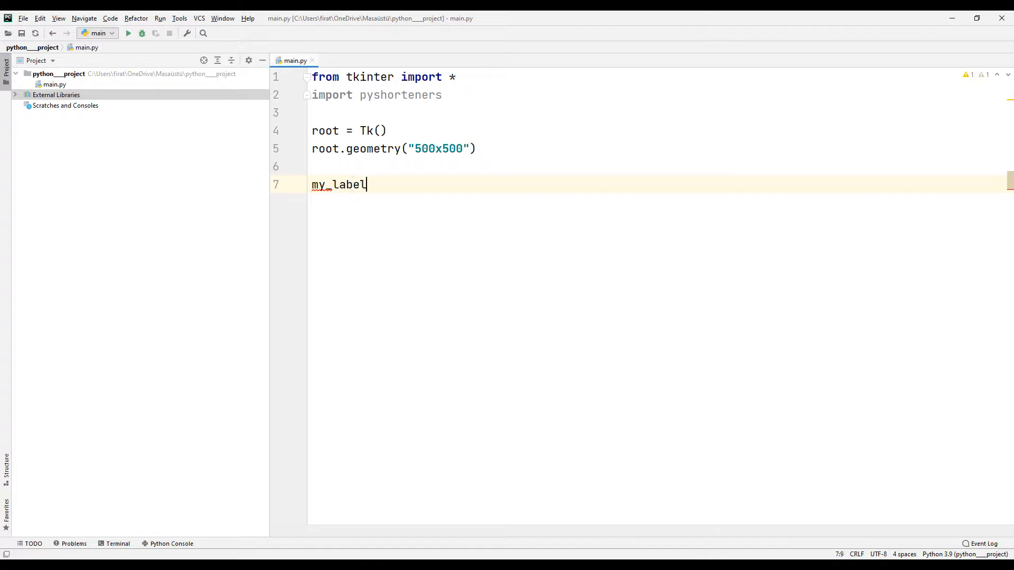
type("= Label")
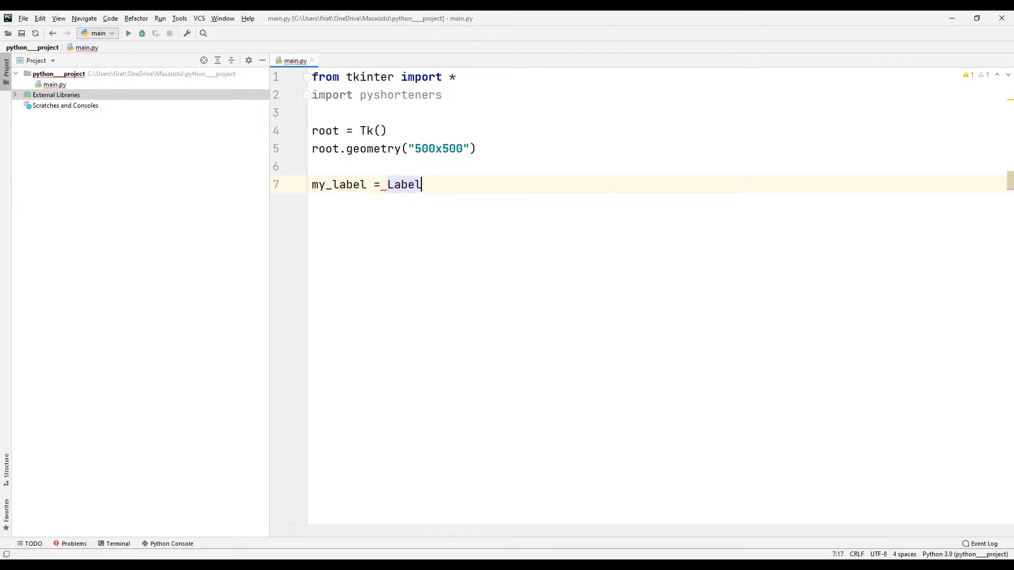
type("(root)")
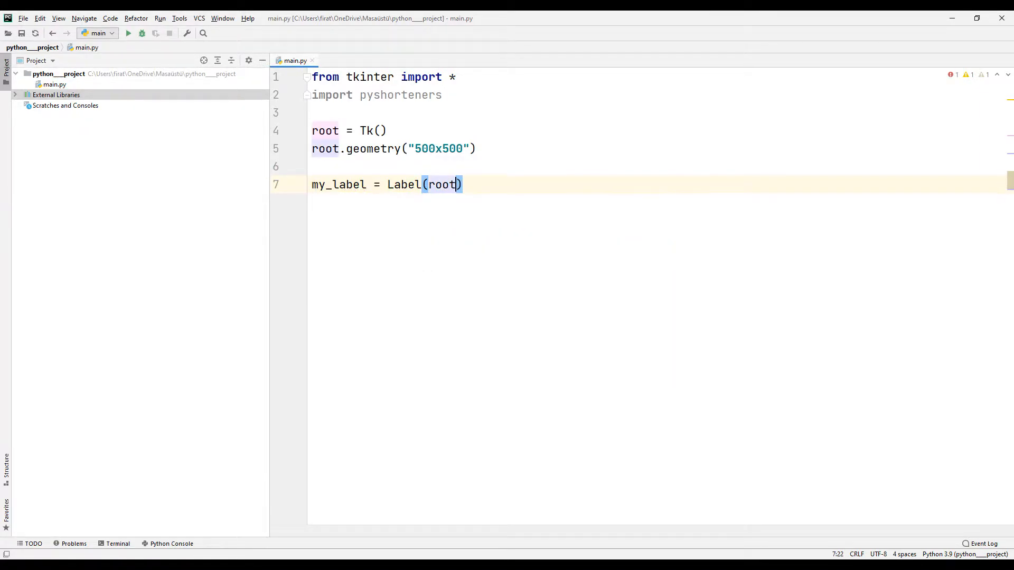
type(", text=")
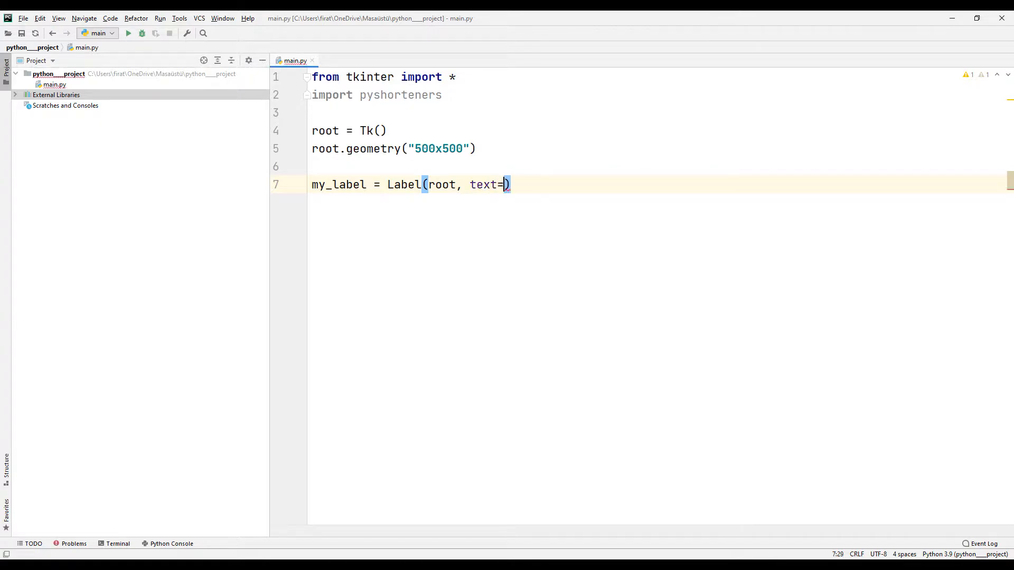
type("\"Enter L")
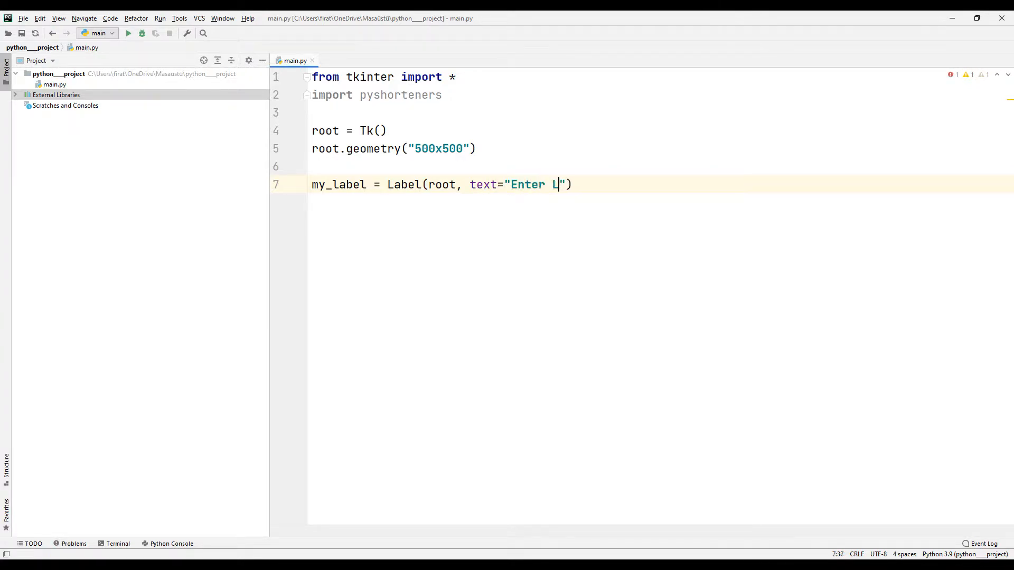
type("ink to S")
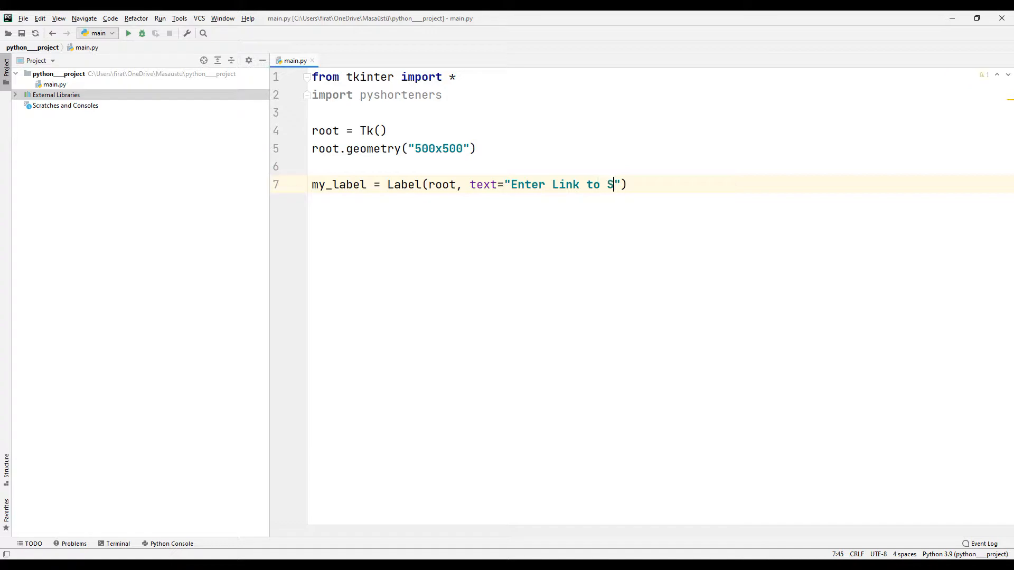
type("horten")
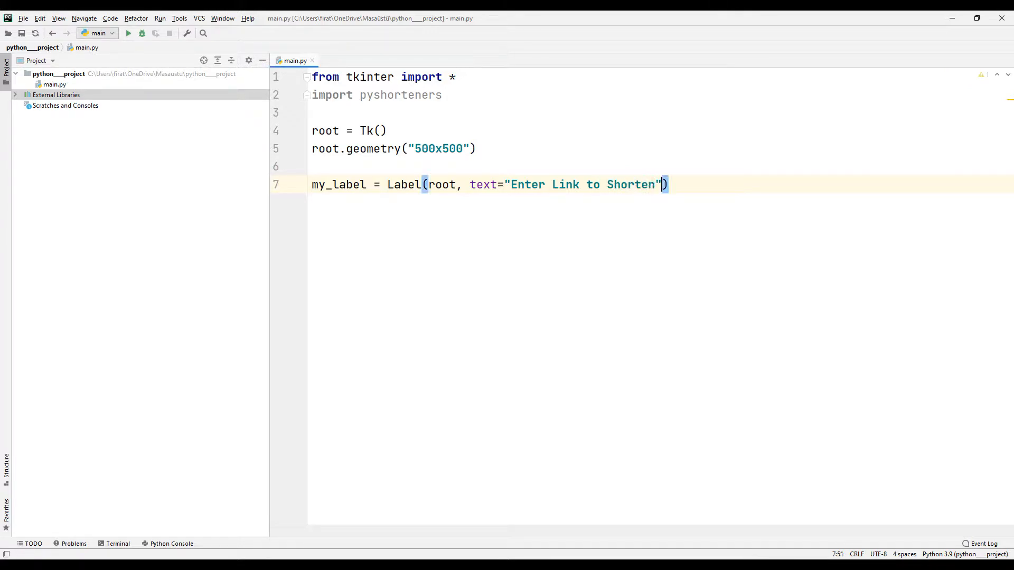
type(", font=(\"\"")
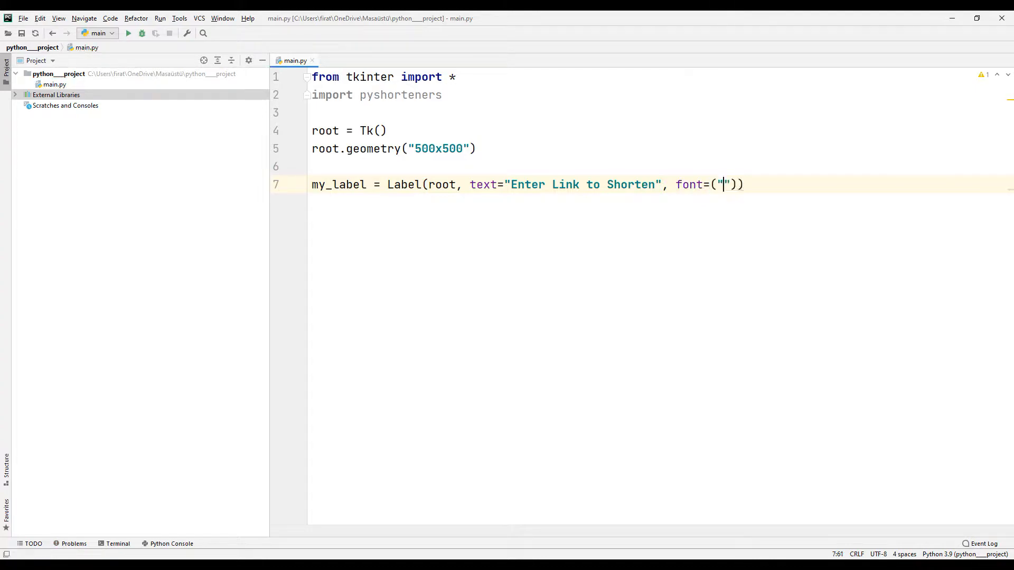
type("Helvatica")
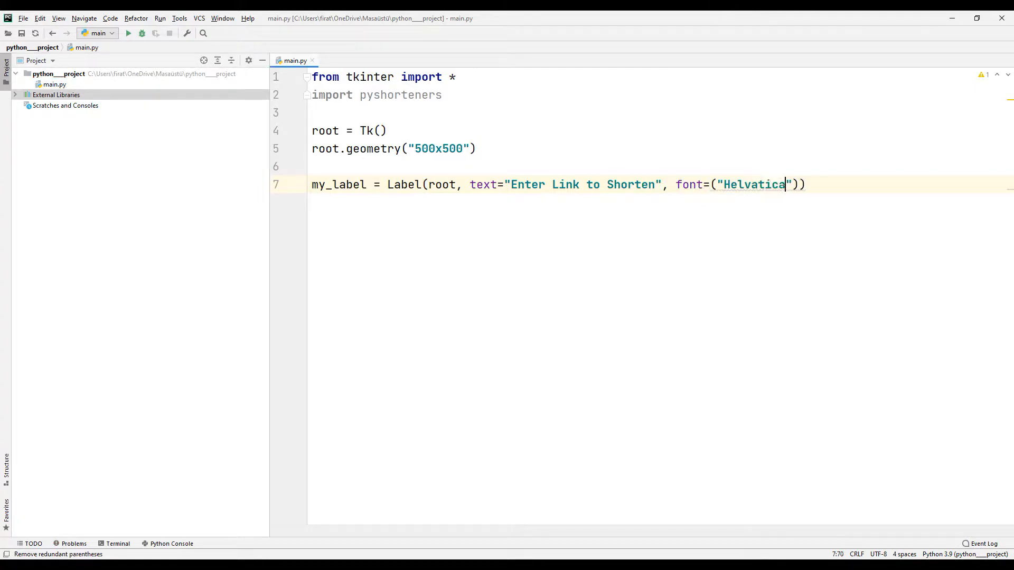
type(",34")
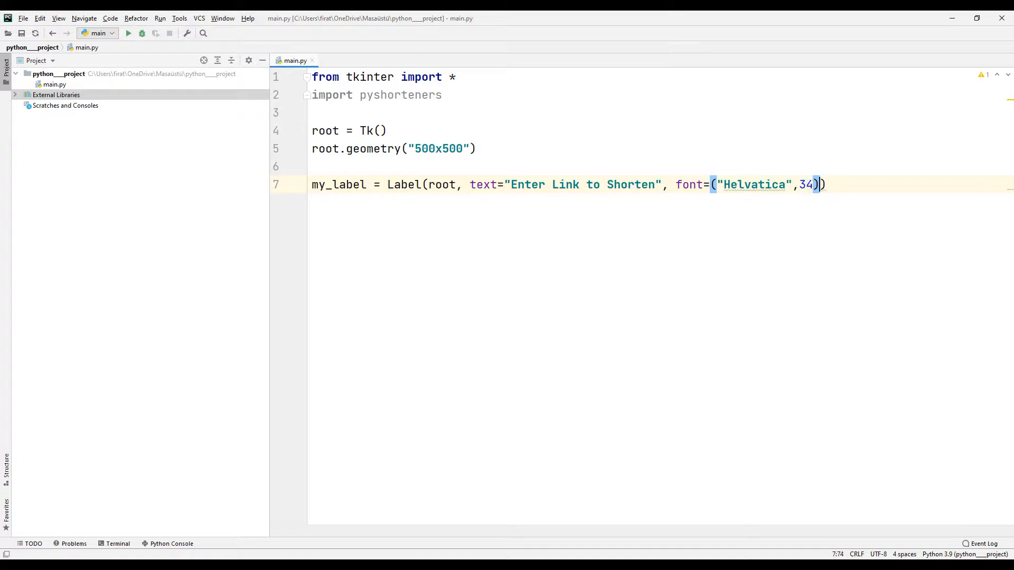
Step: Pack my_label with pady=20
type("my_label.pack")
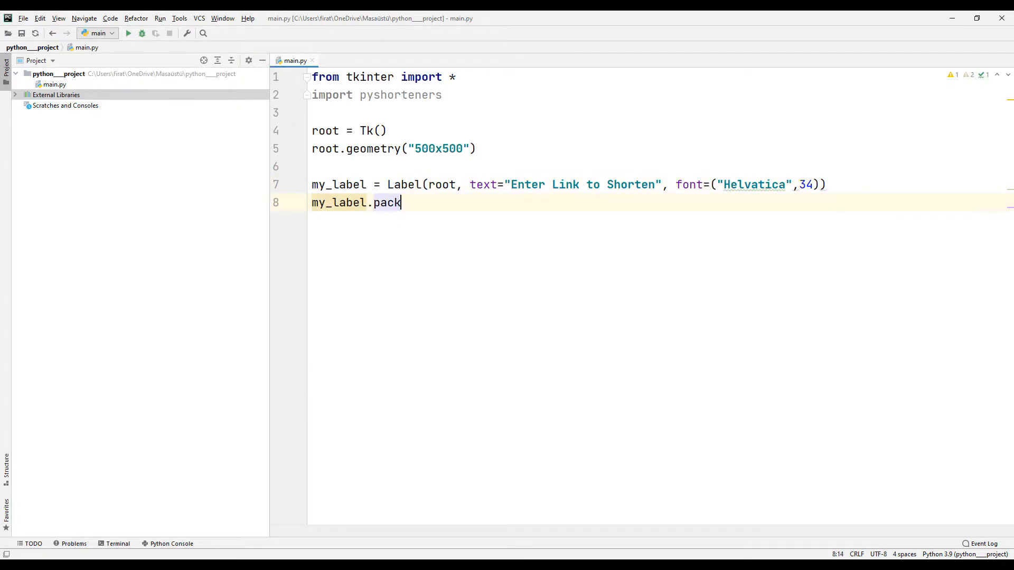
type("(pad")
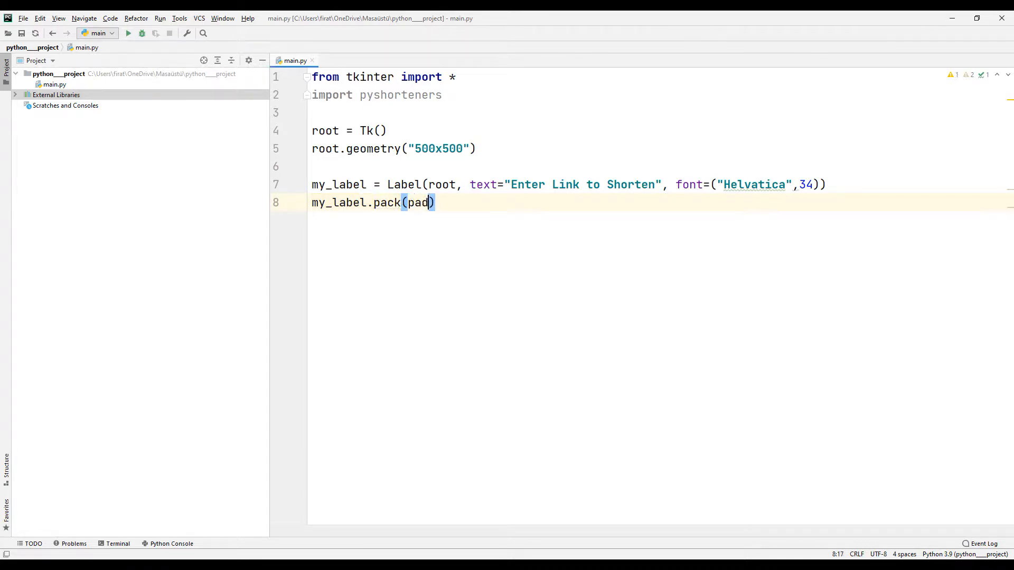
type("y=20")
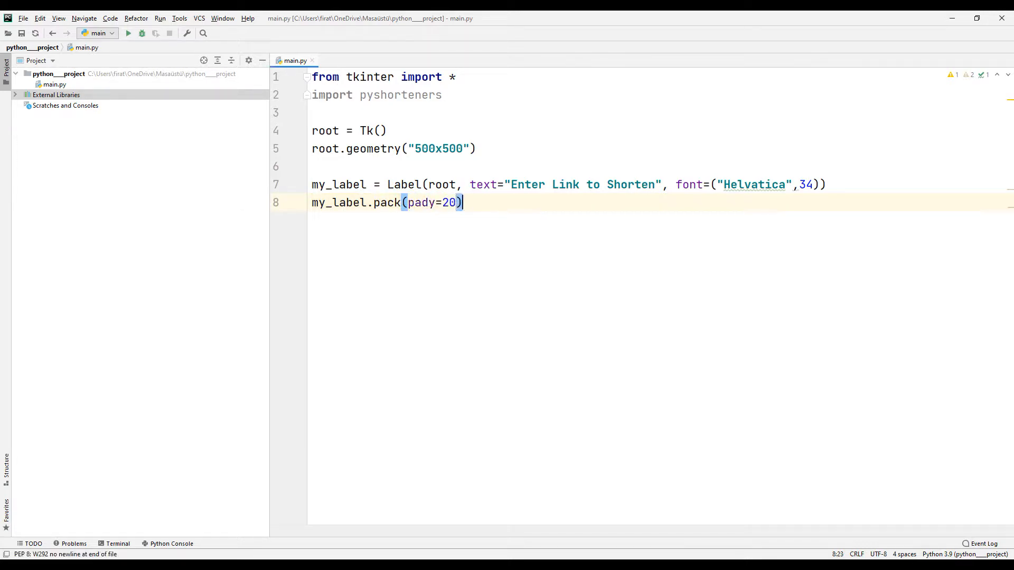
type("my")
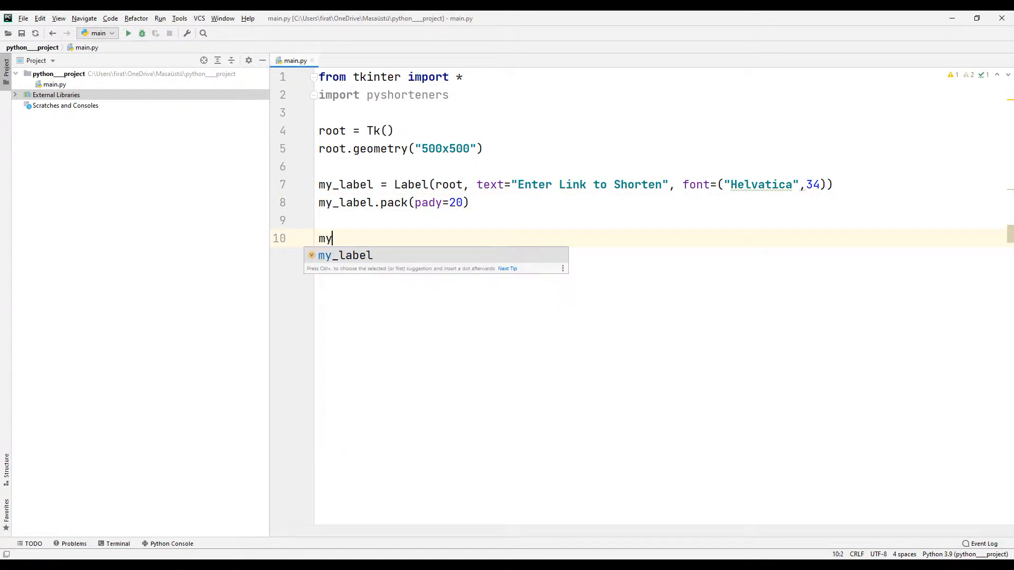
Step: Add my_entry as an Entry in Helvetica 24, packed with pady=20
type("_entry = En")
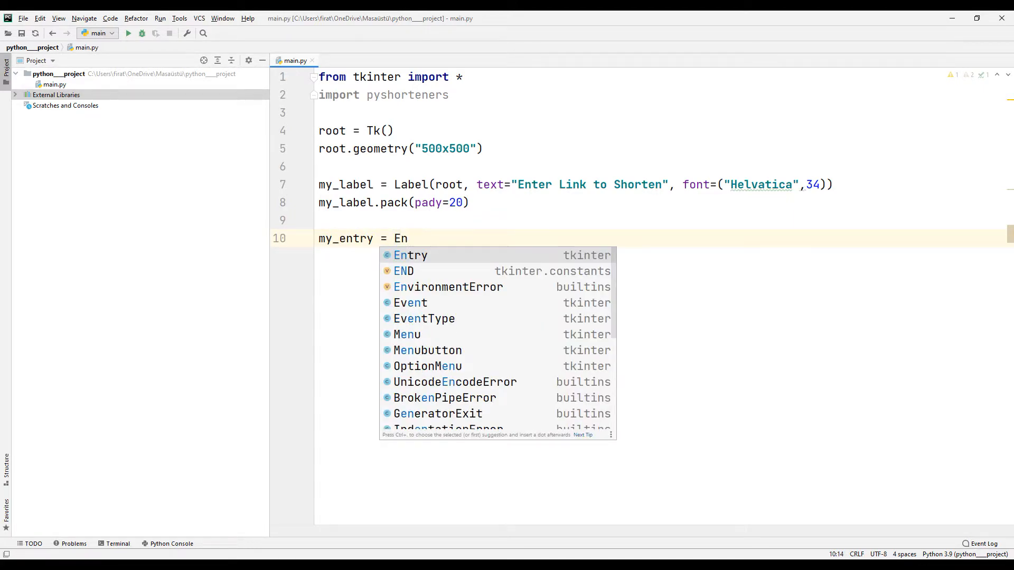
left_click(410, 254)
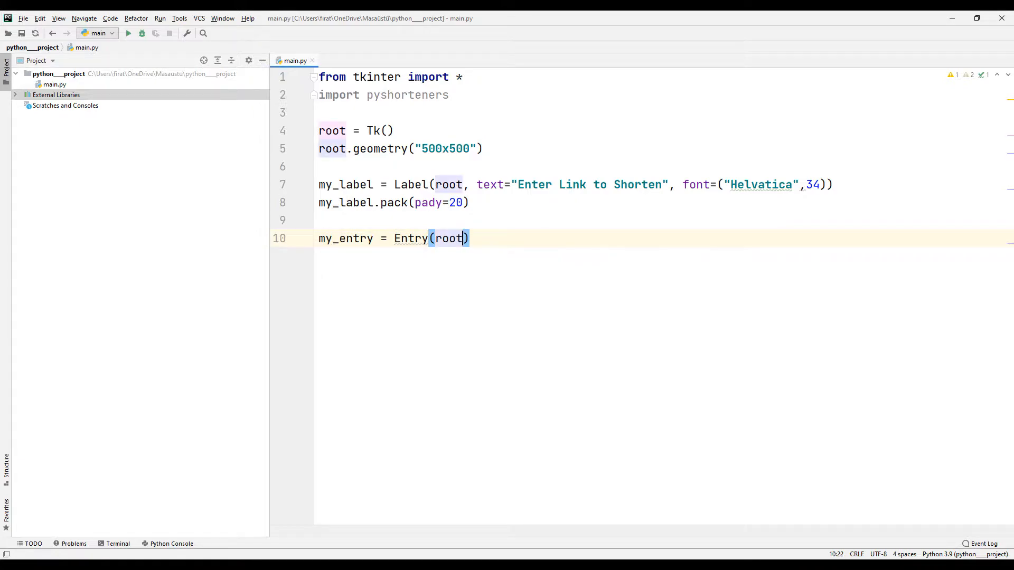
type(", font=(\"He")
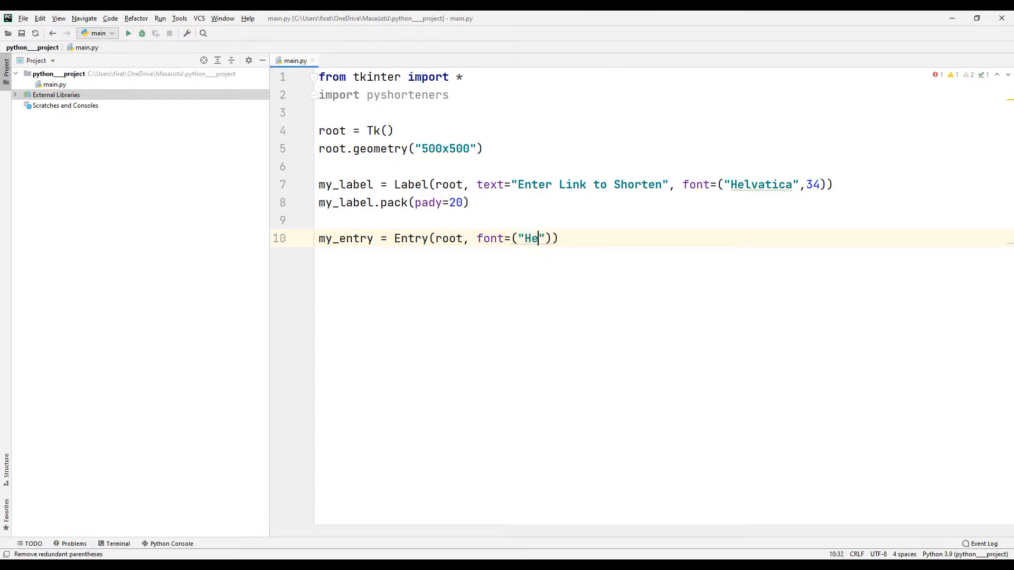
type("lvetica\",2")
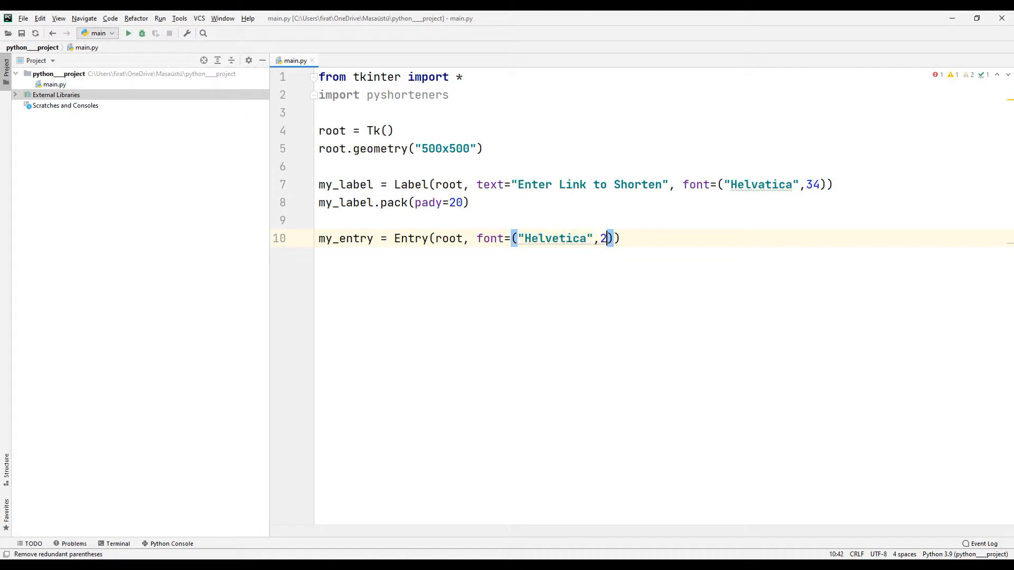
type("my")
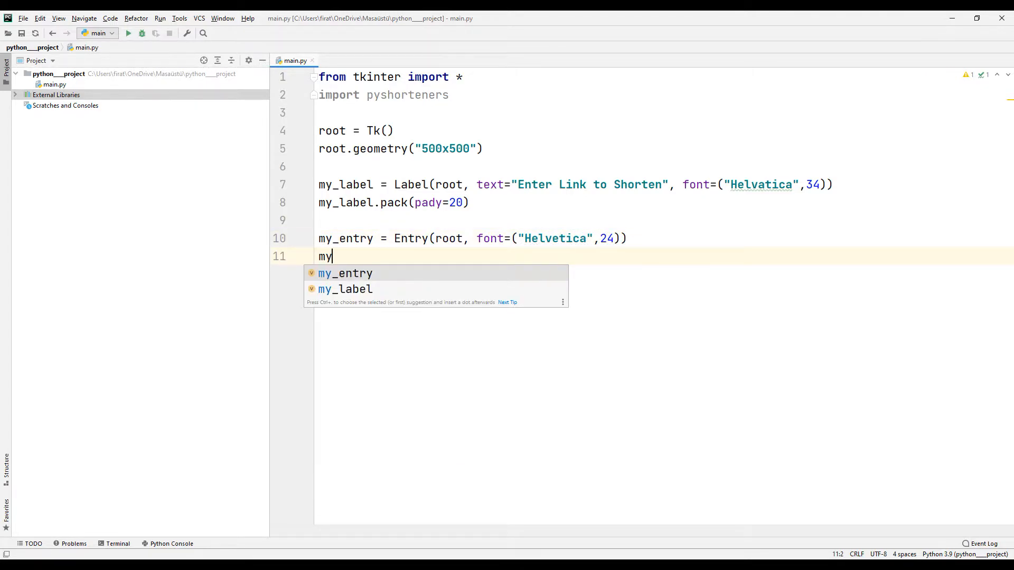
type("_entry.pack(pady")
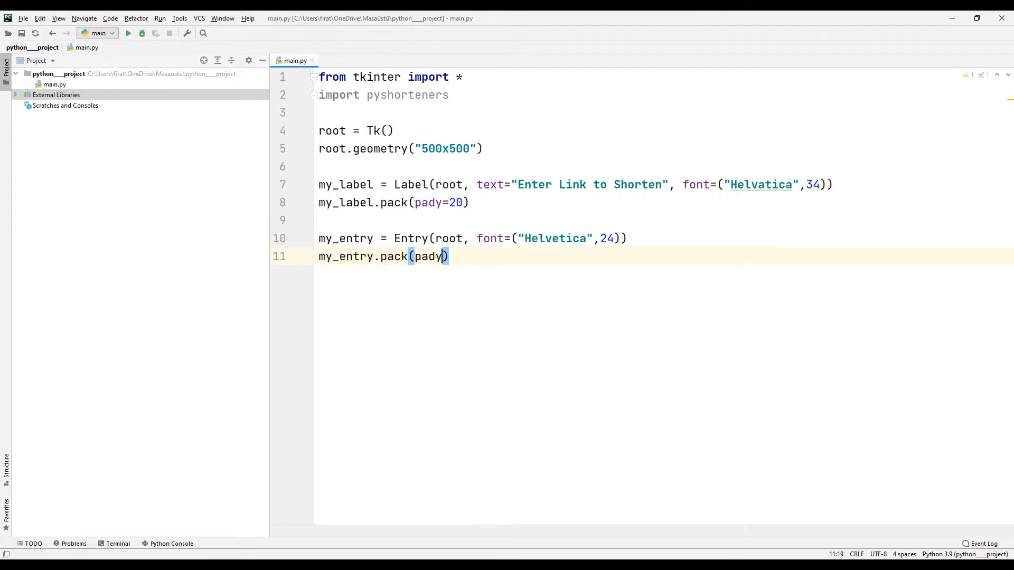
type("=20)")
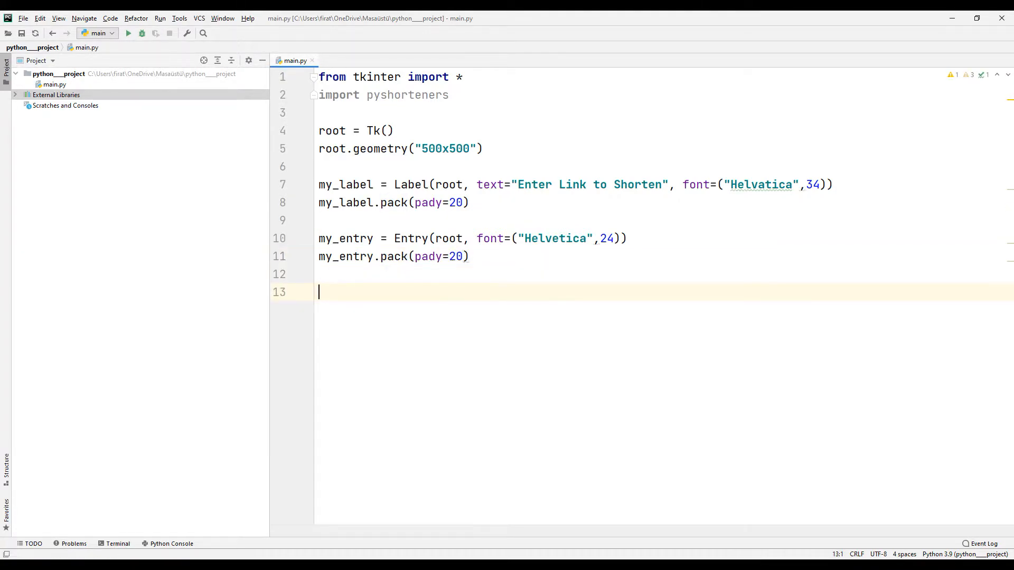
Step: Add my_button labelled 'Shorten Link' in Helvetica, packed with pady=20
type("my_button")
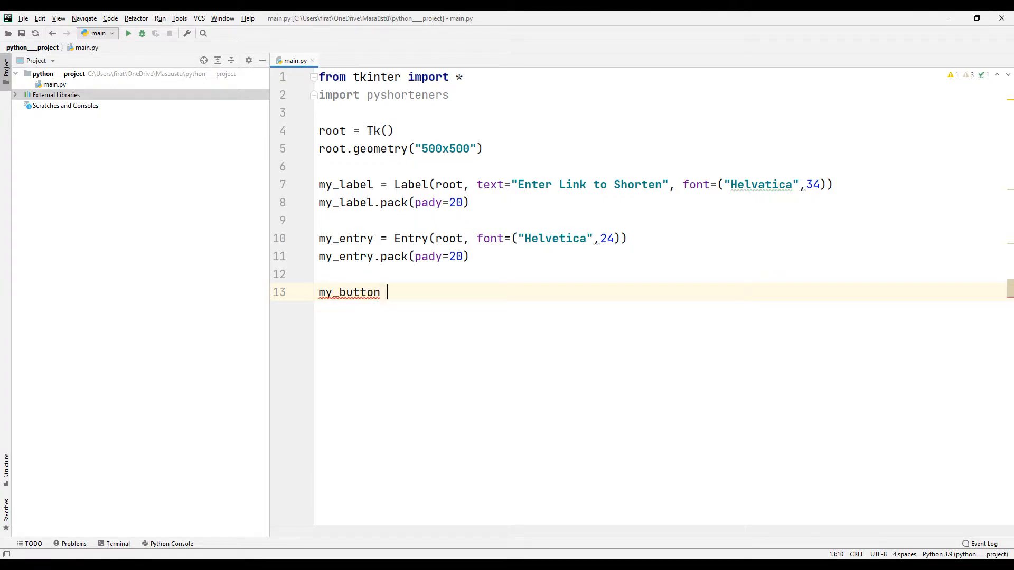
type("= Button")
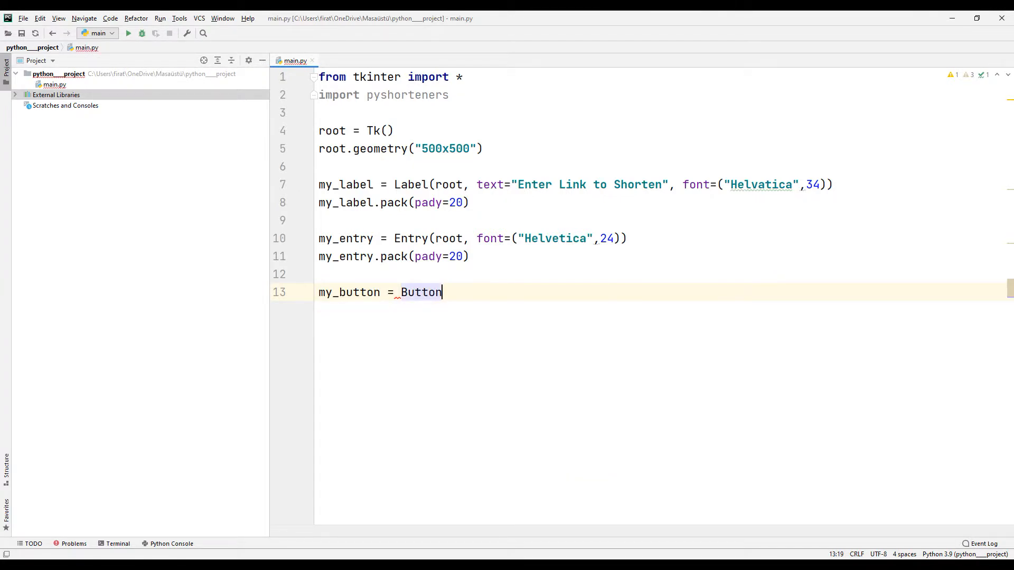
type("(ro)")
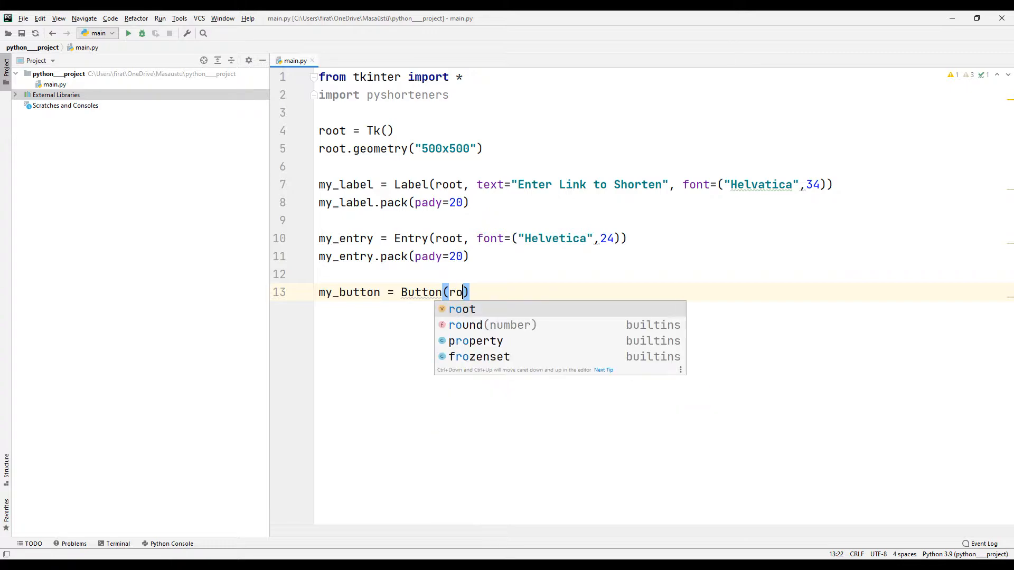
type("ot, text")
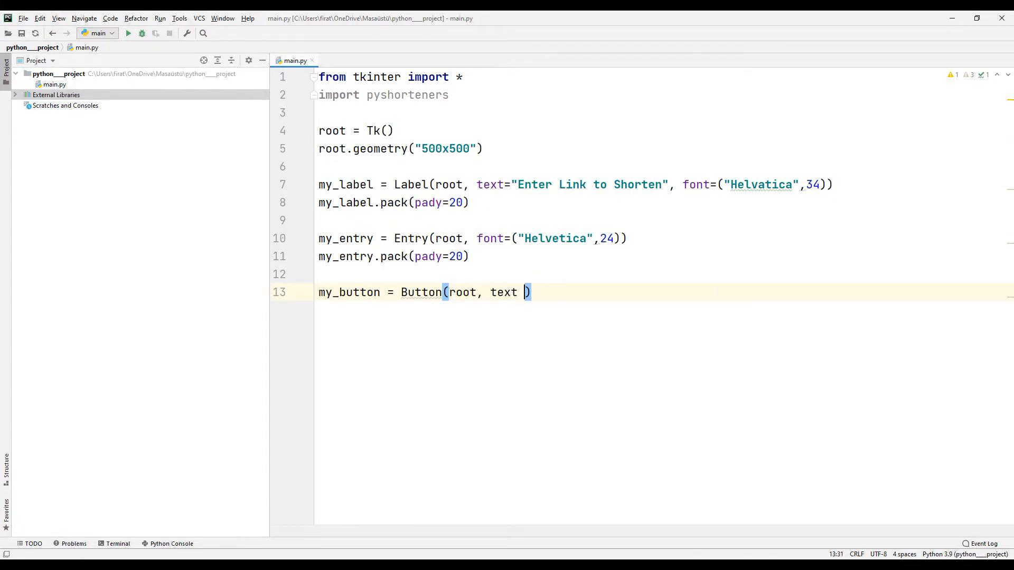
type("= \"S\"")
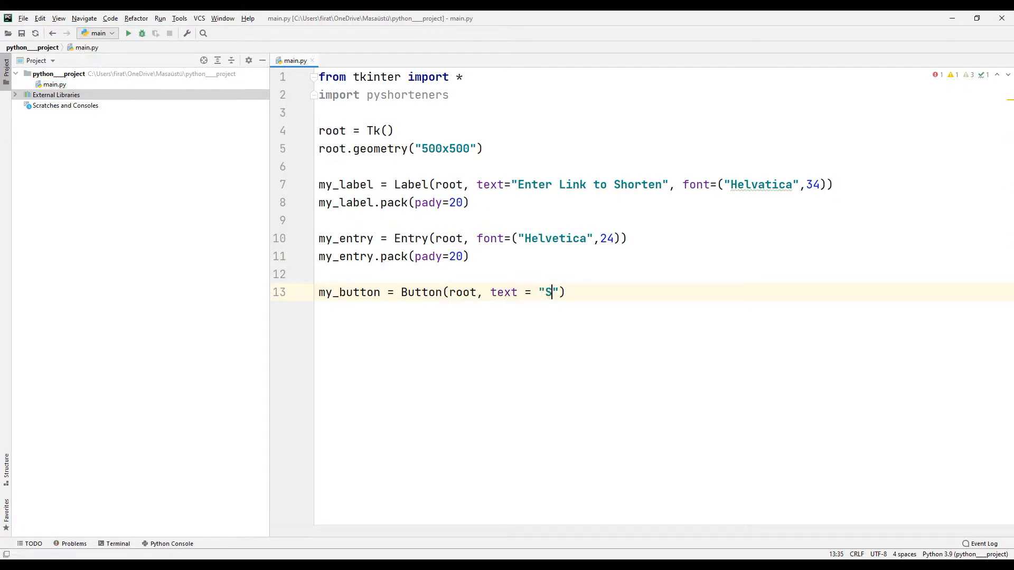
type("horten Link\", font = (\"")
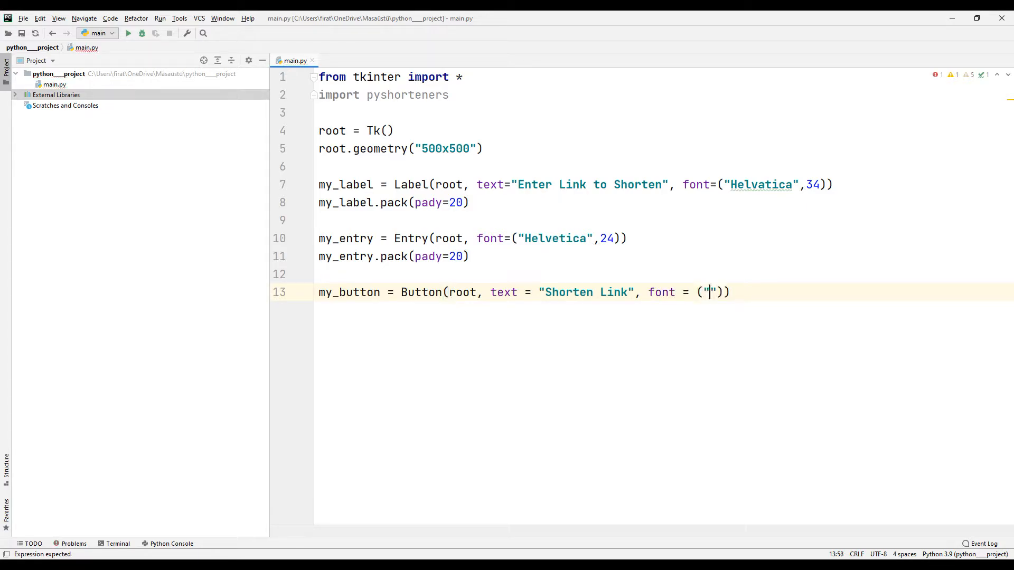
type("Helvetica")
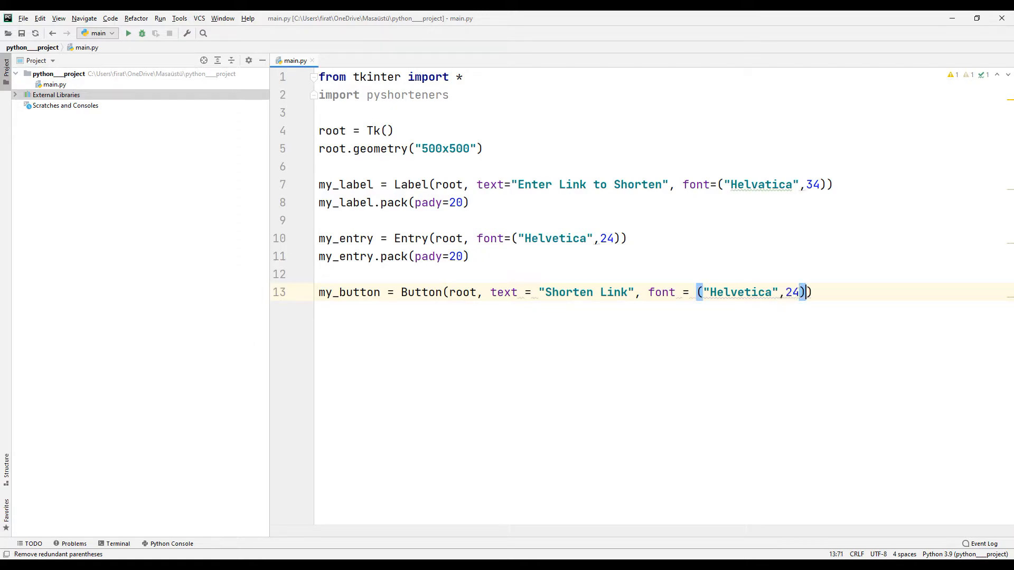
type("my")
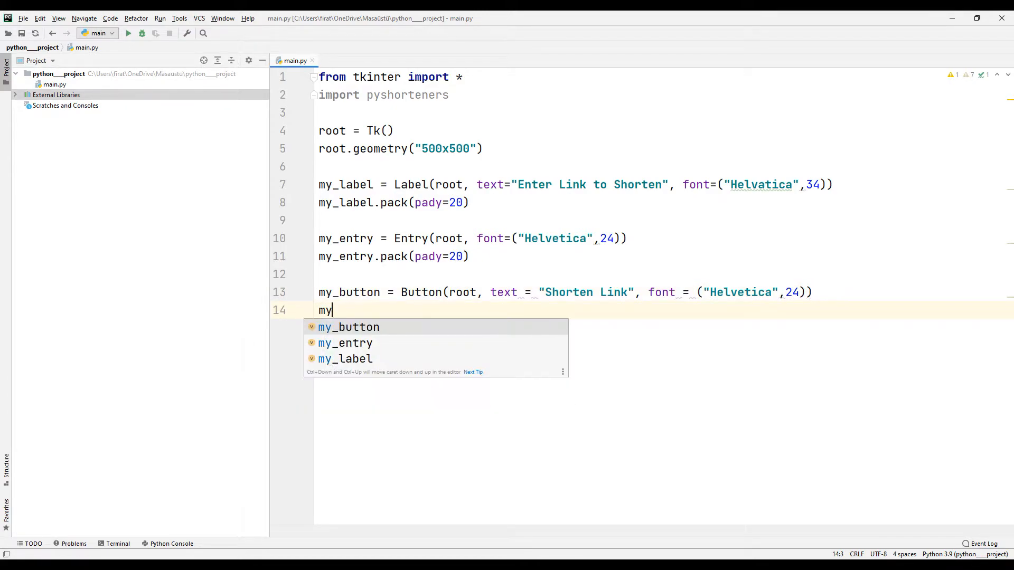
type("_button.pack()")
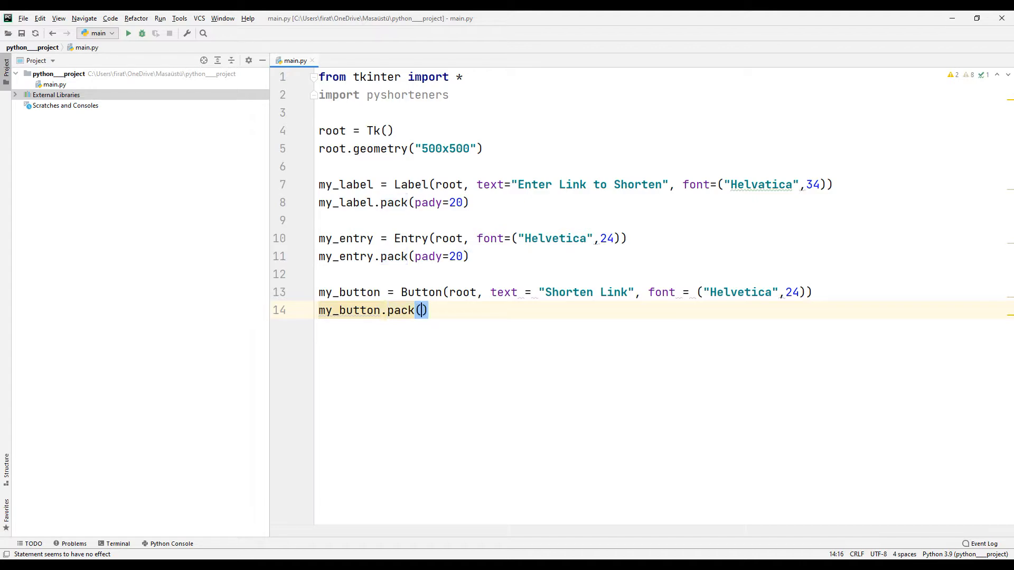
type("pady=20")
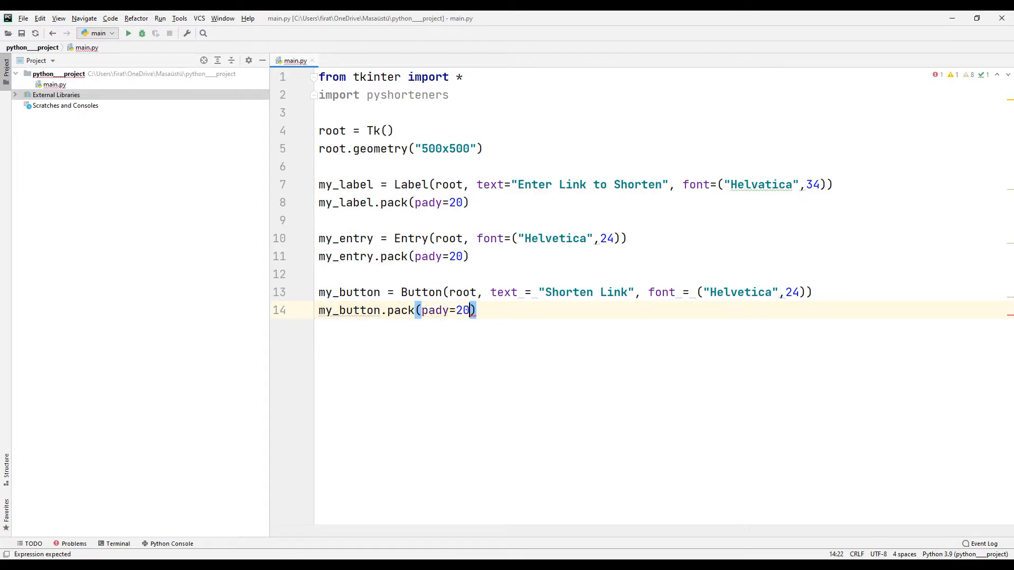
type("s")
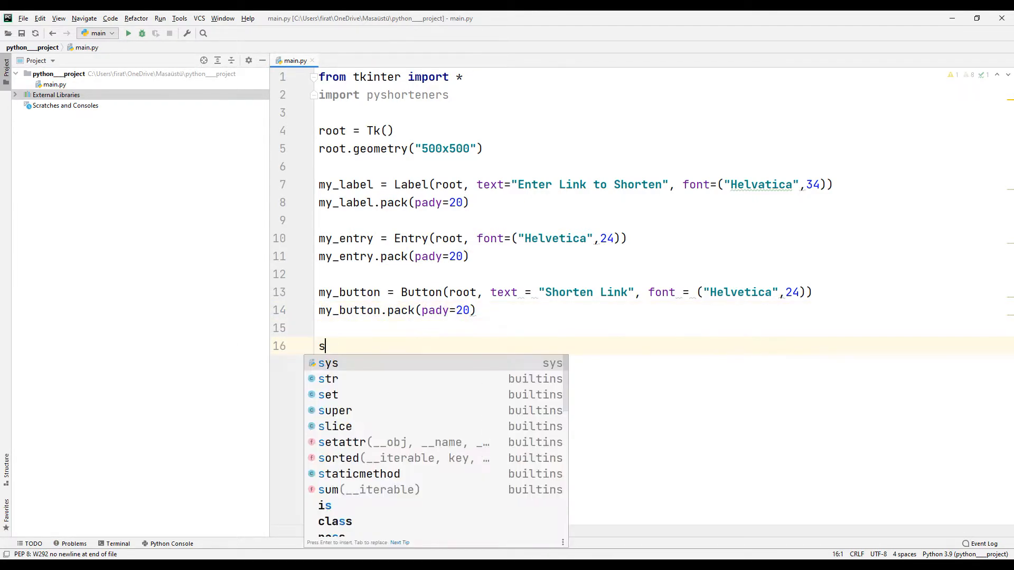
Step: Define shorty_label reading 'Shortened Link' in Helvetica 14
type("horty_")
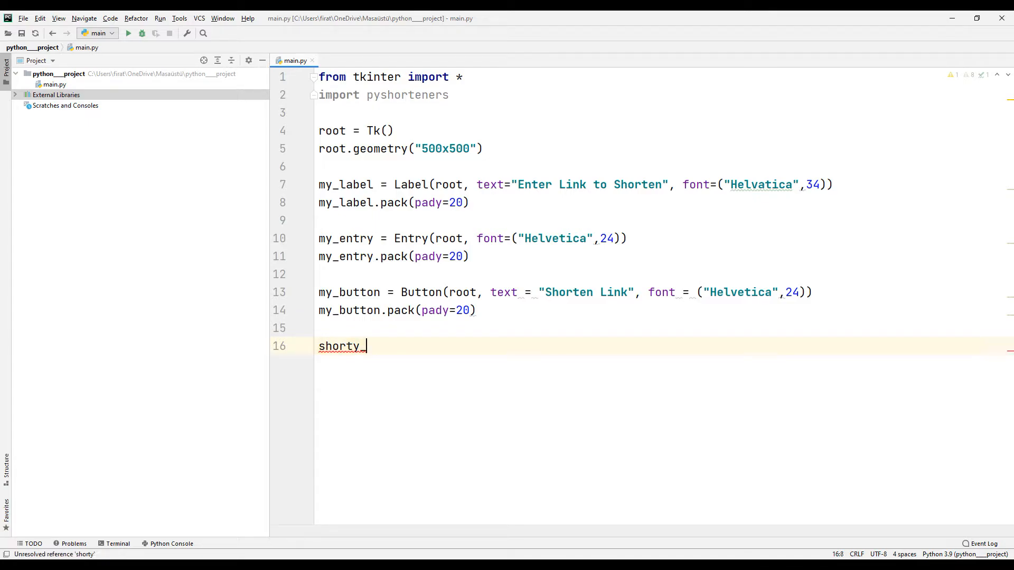
type("_label =")
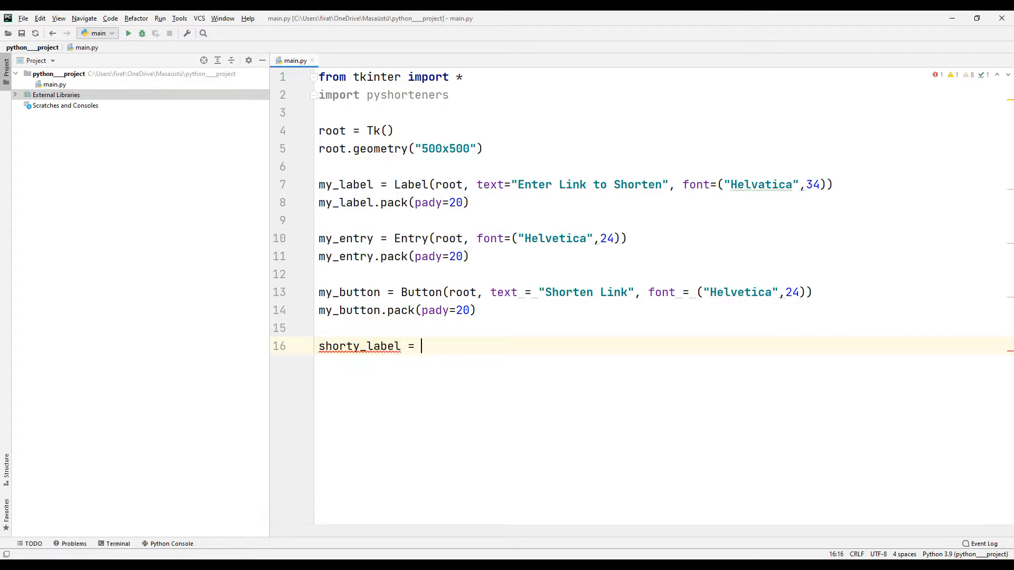
type("Label(root, te")
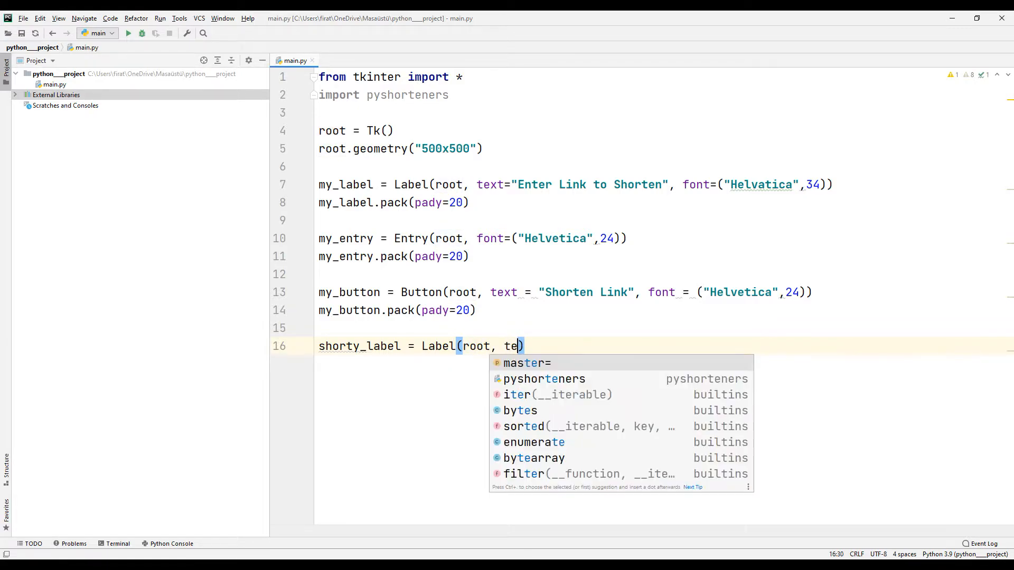
type("xt=\"Sh\"")
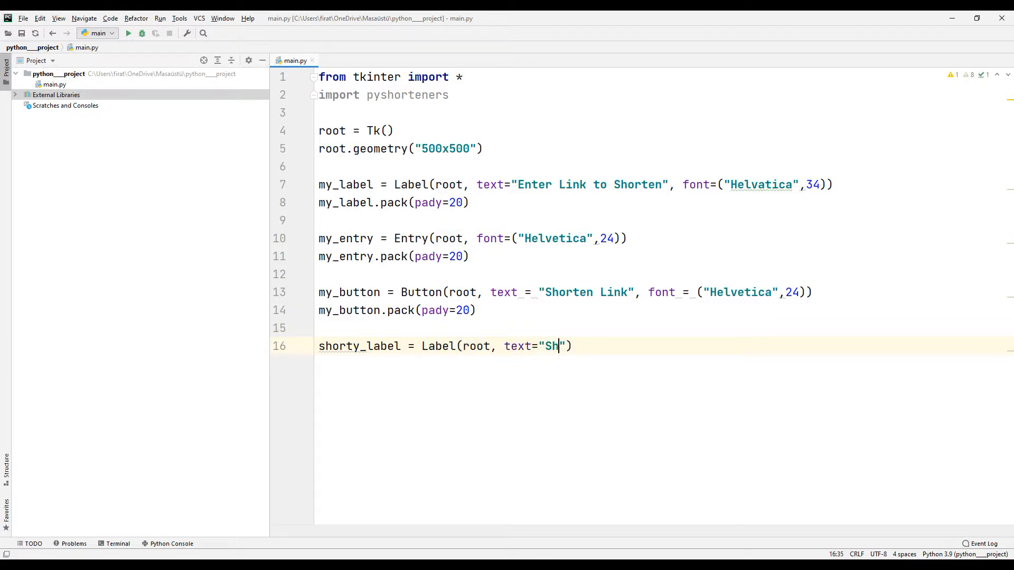
type("ortened Li")
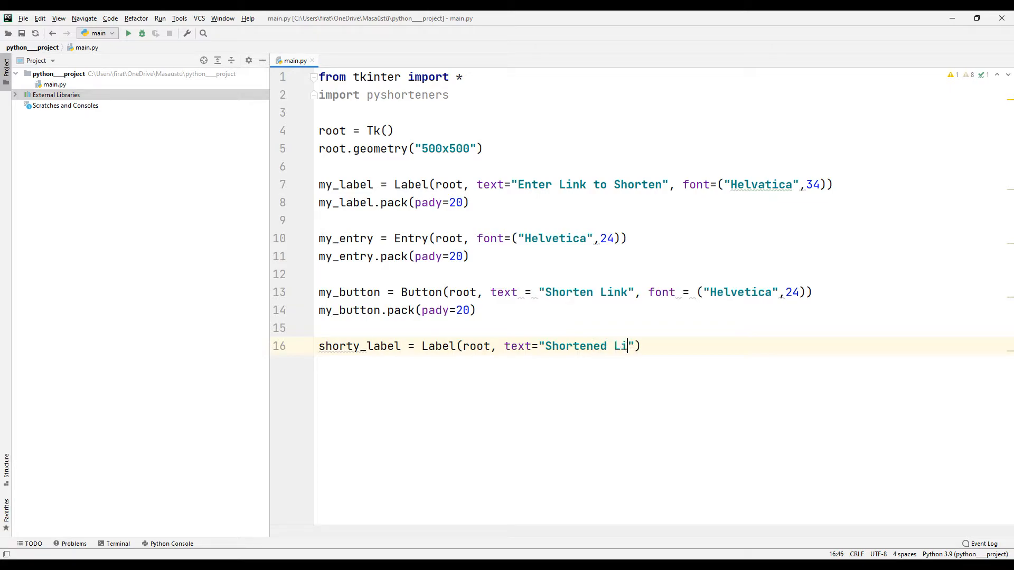
type("nk")
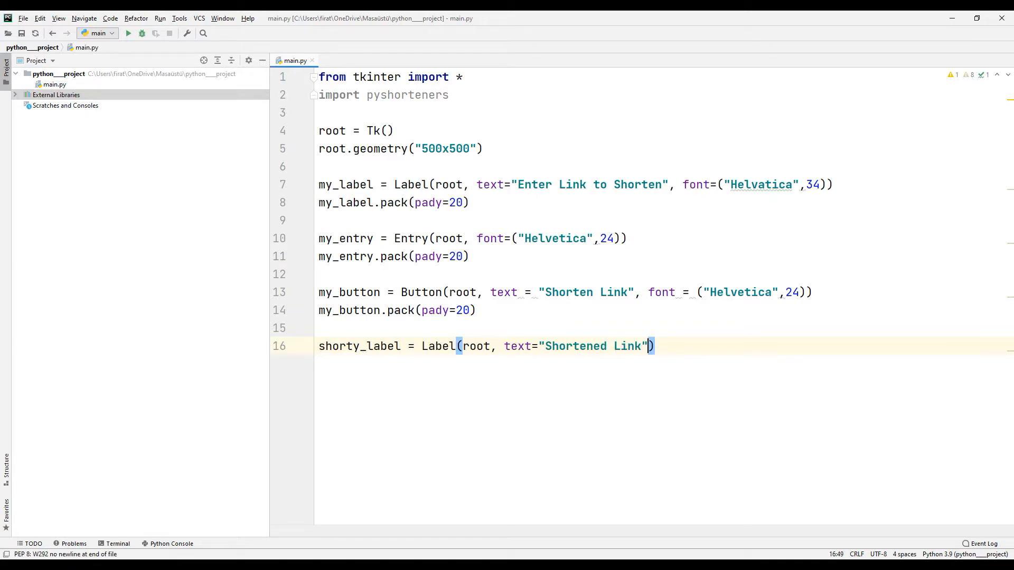
type(", font =")
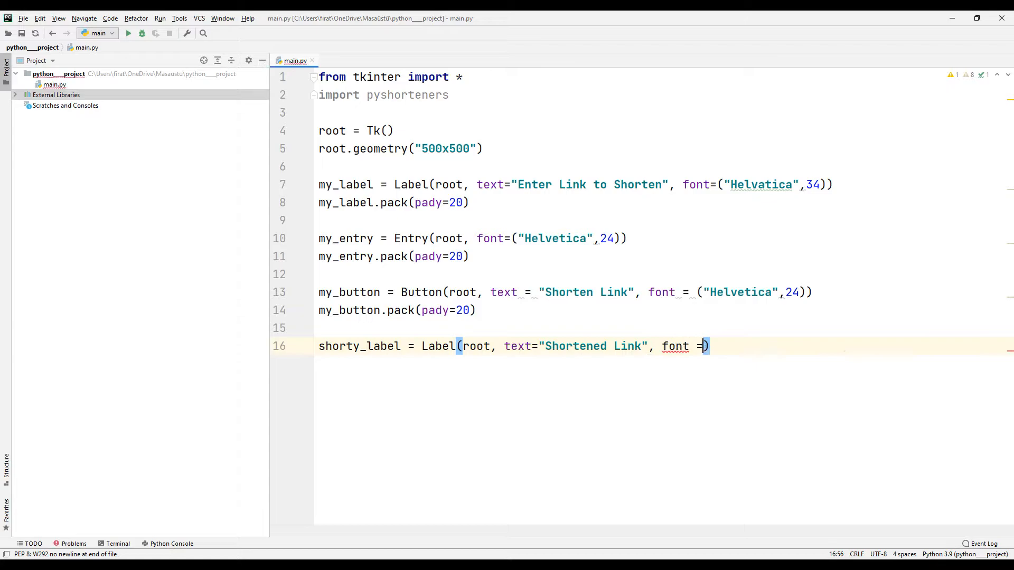
type("(\"Hel\"")
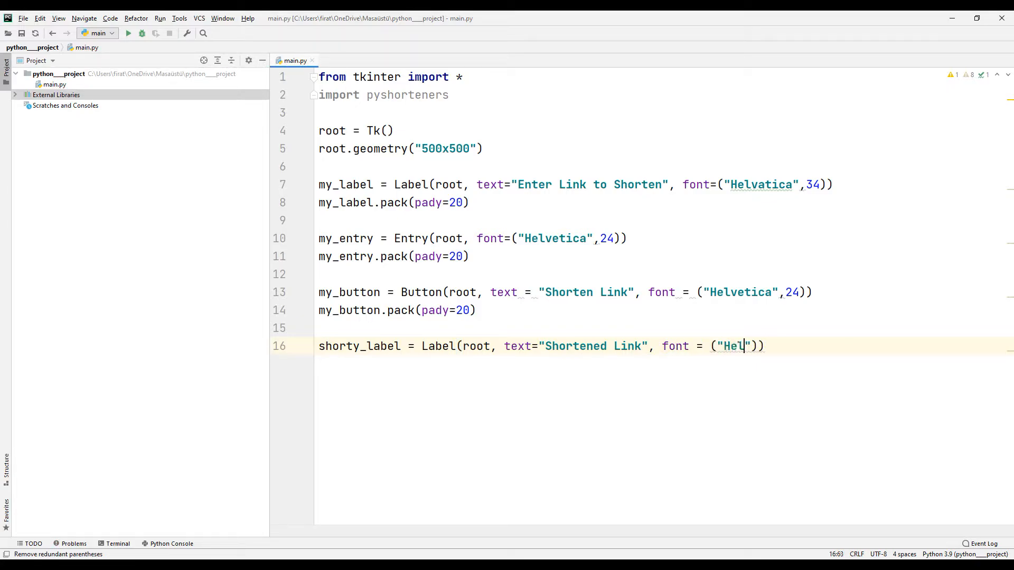
type("vetica")
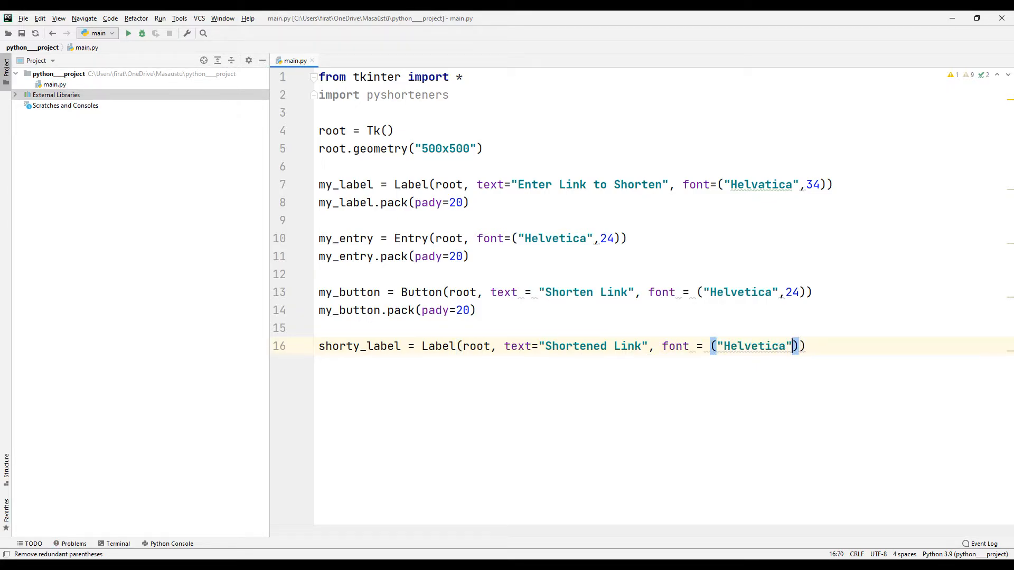
type("14")
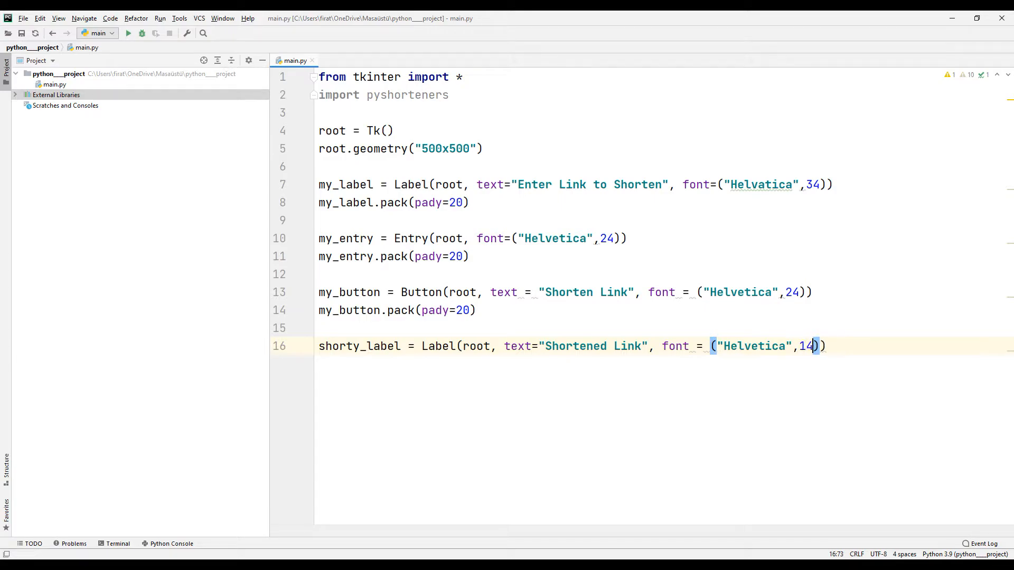
key("enter")
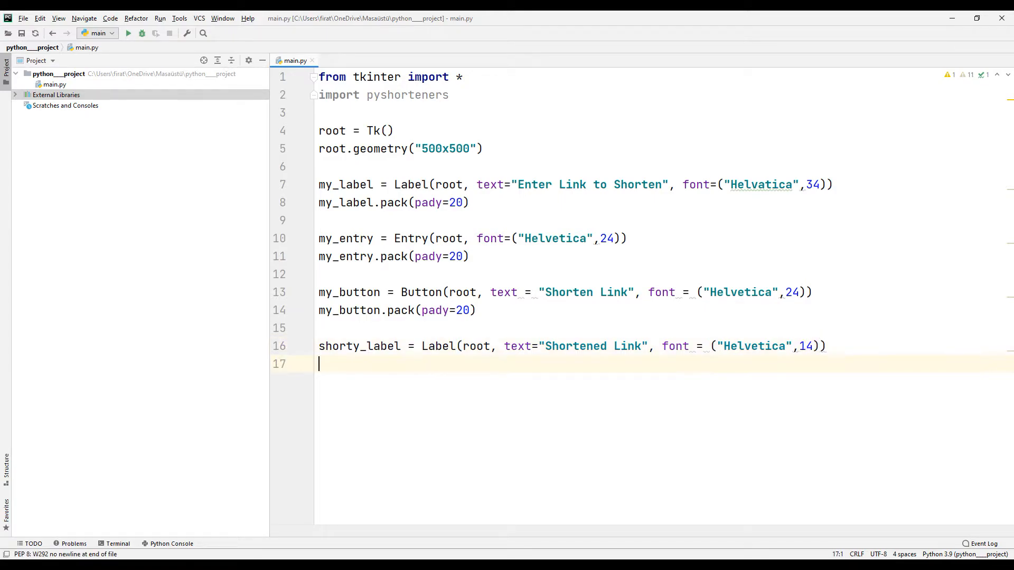
Step: Pack shorty_label with pady=50
type("shorty_label.pa")
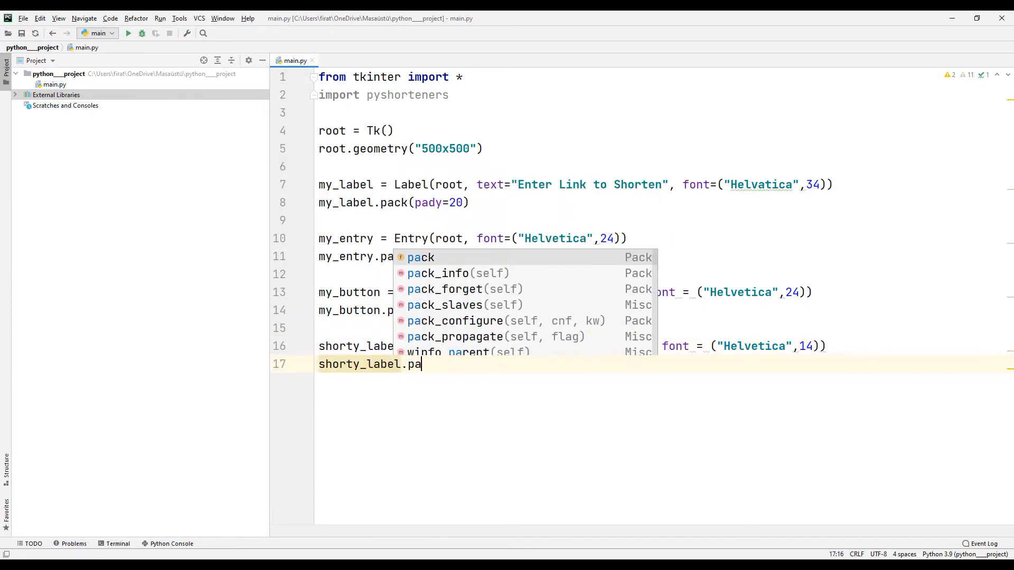
type("ck(pad")
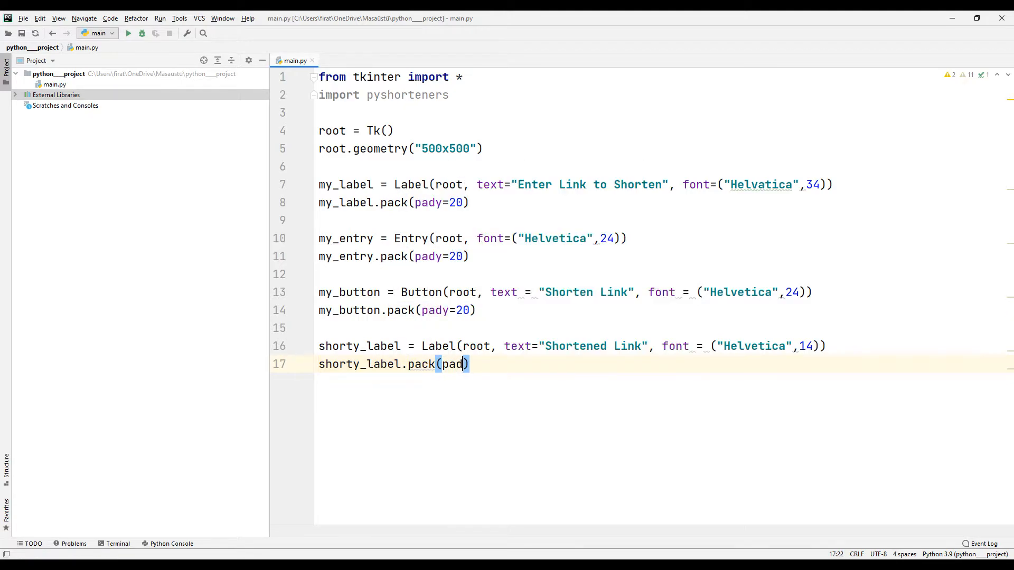
type("y=50")
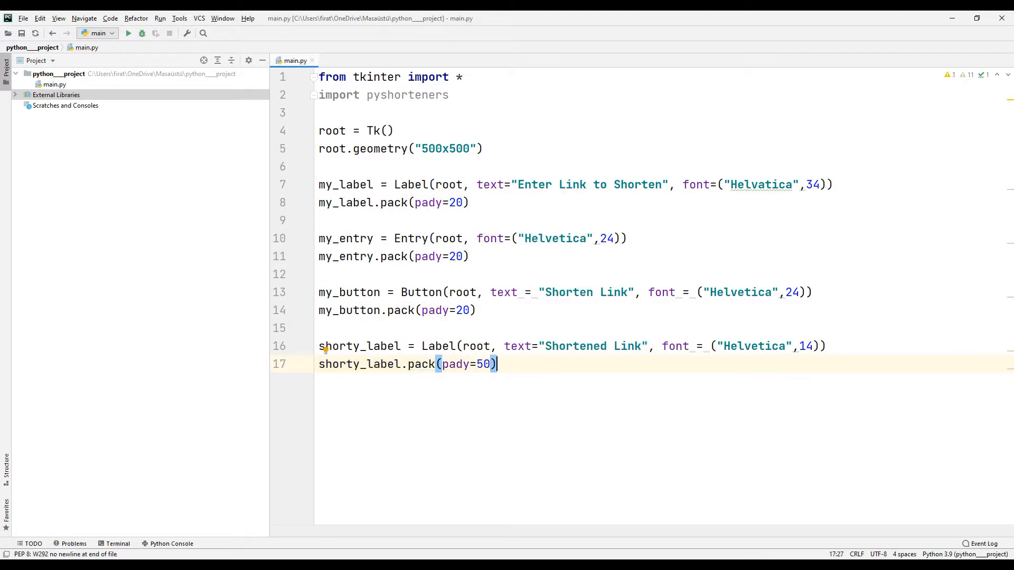
type("shorty = Entr")
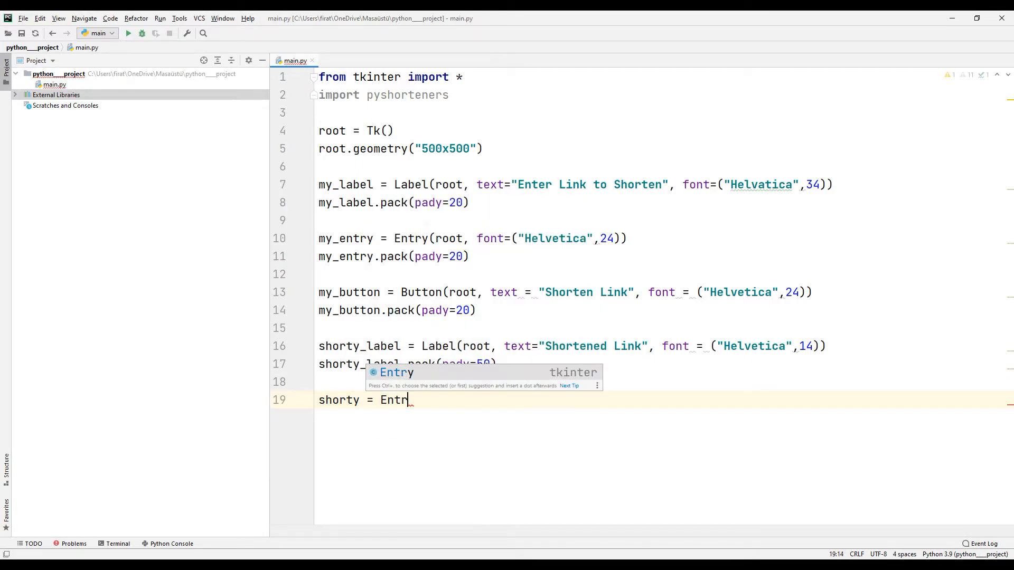
Step: Define shorty Entry: Helvetica 22, justify CENTER, width 30, bd=0, systembuttonface background
type("y(root, font")
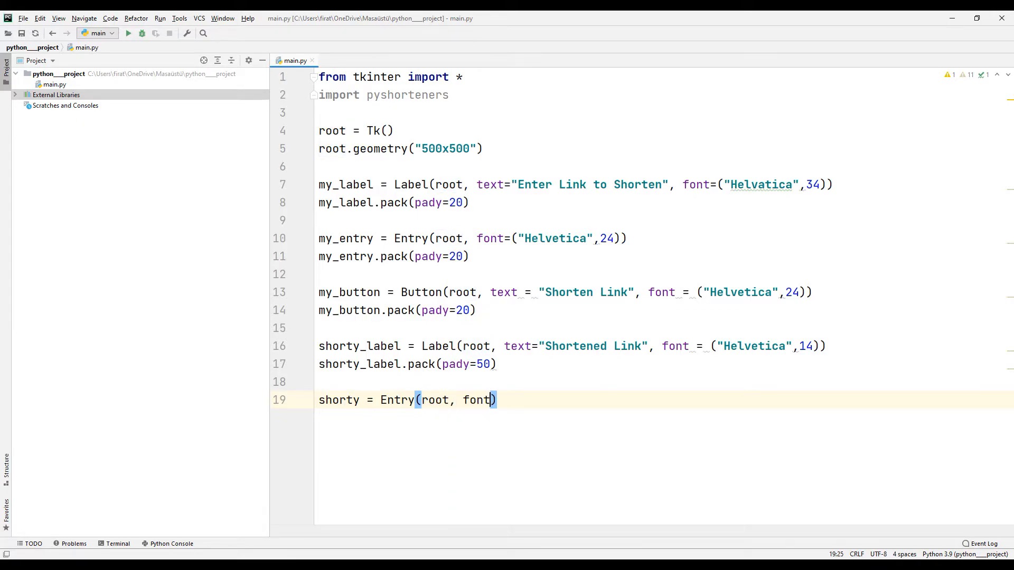
type("= (\"\")")
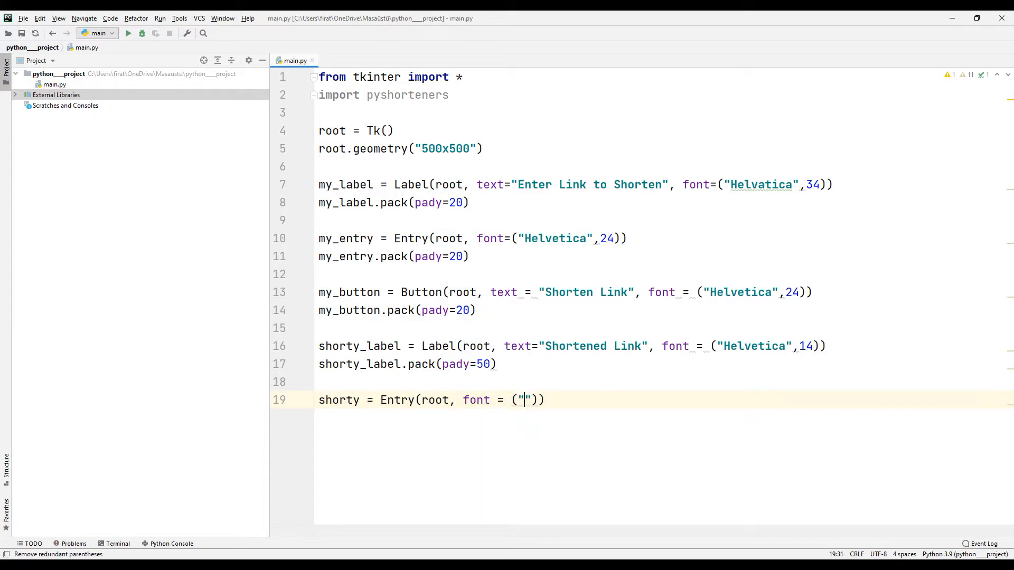
type("Helvetica")
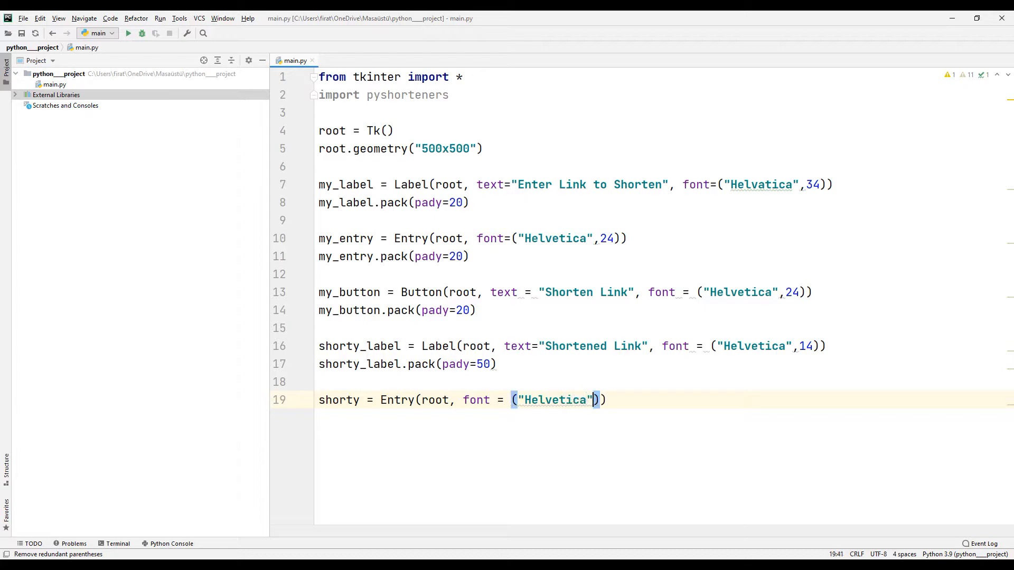
type(", 22")
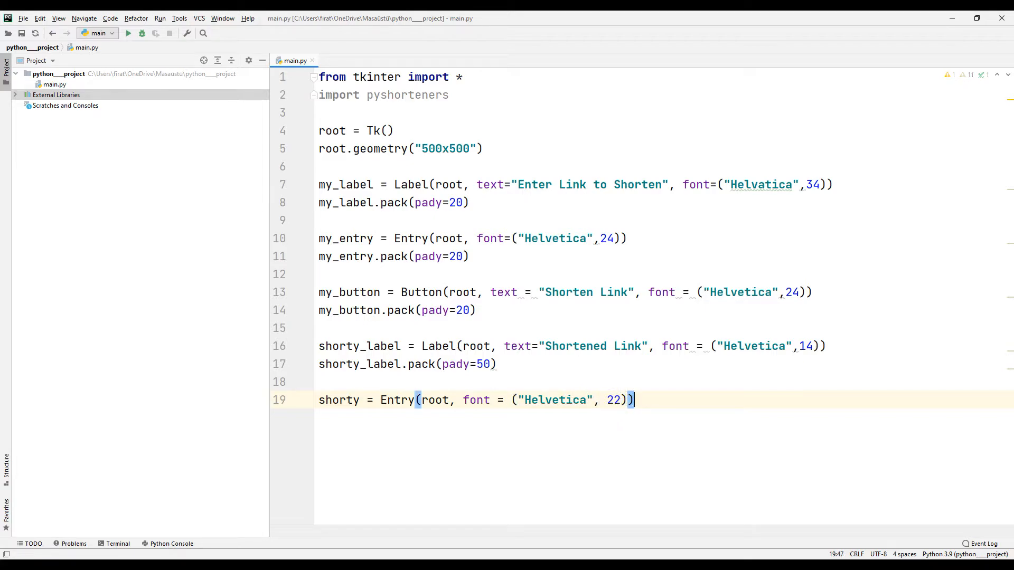
type(", jus")
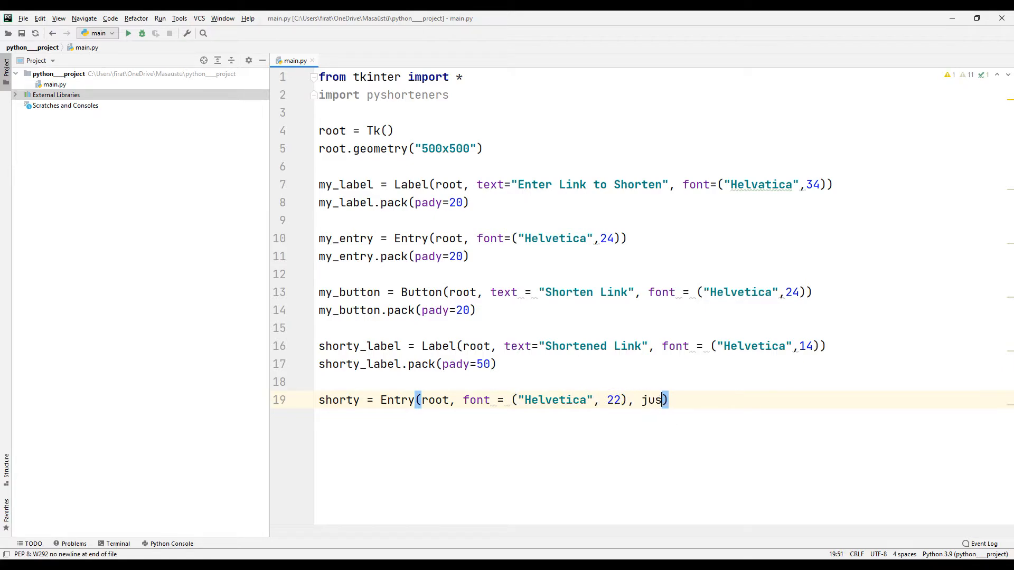
type("tify = CENTER, wid")
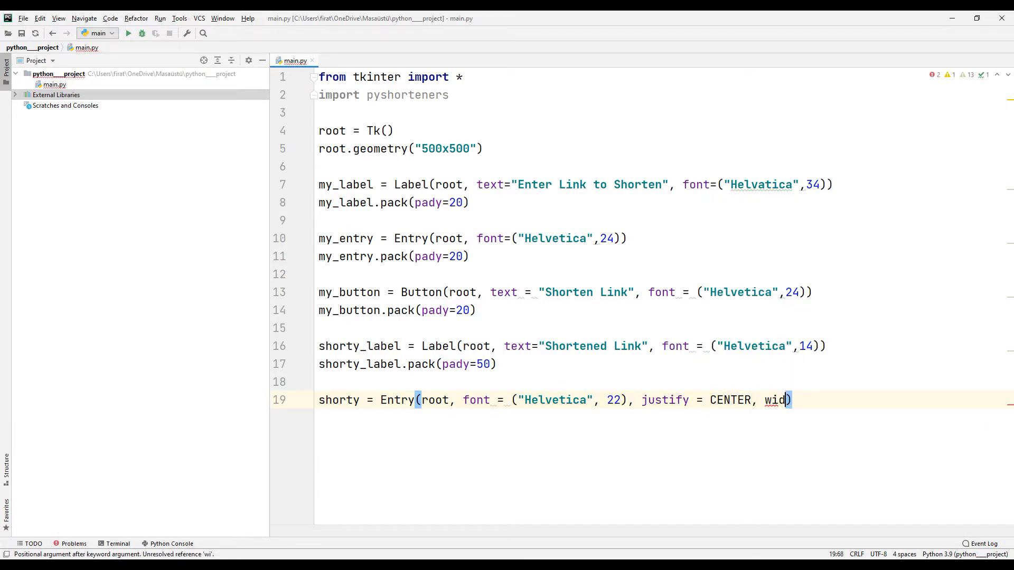
type("th=30")
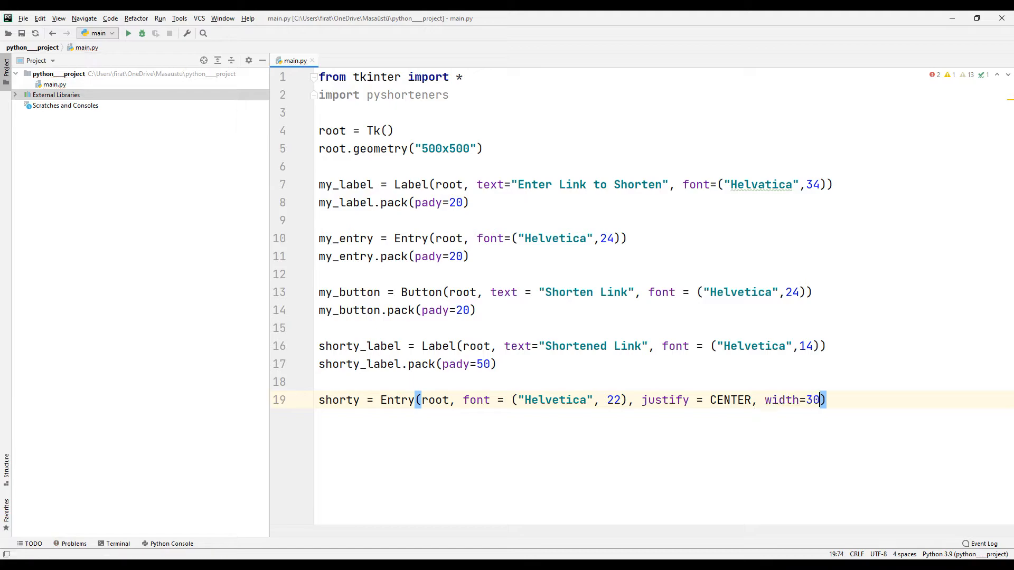
type(", bd=")
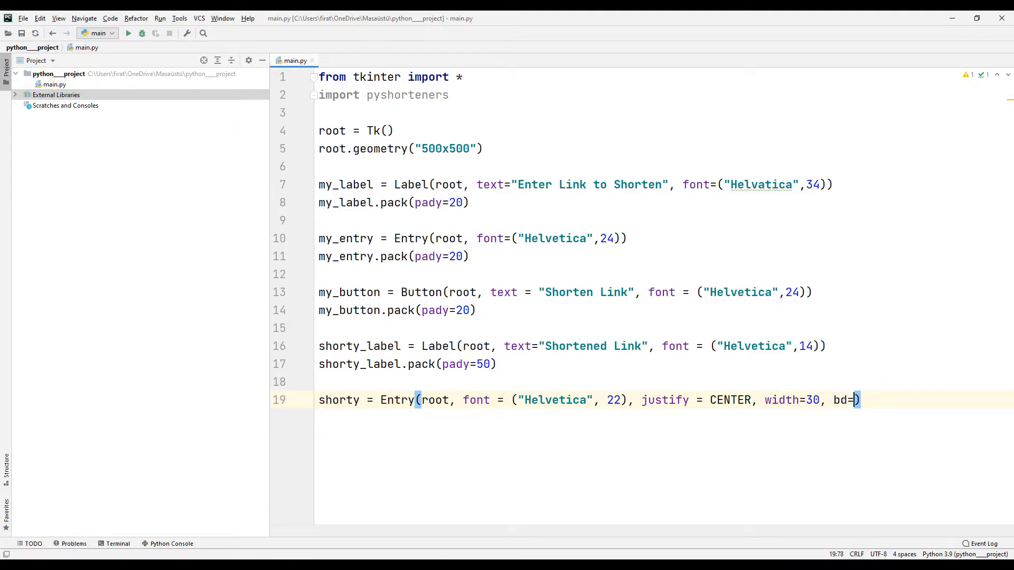
type("0,")
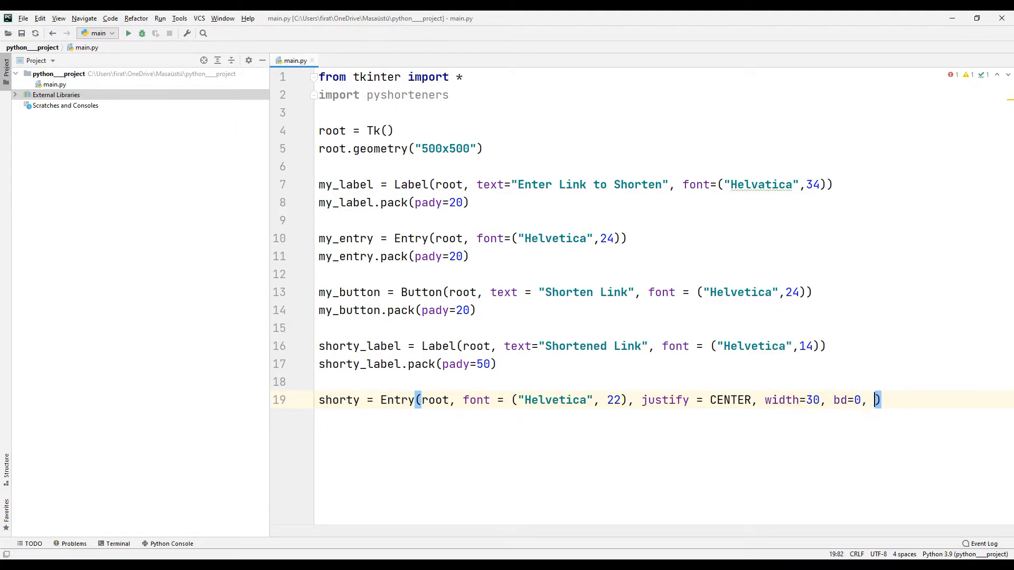
type("bg=\"\"")
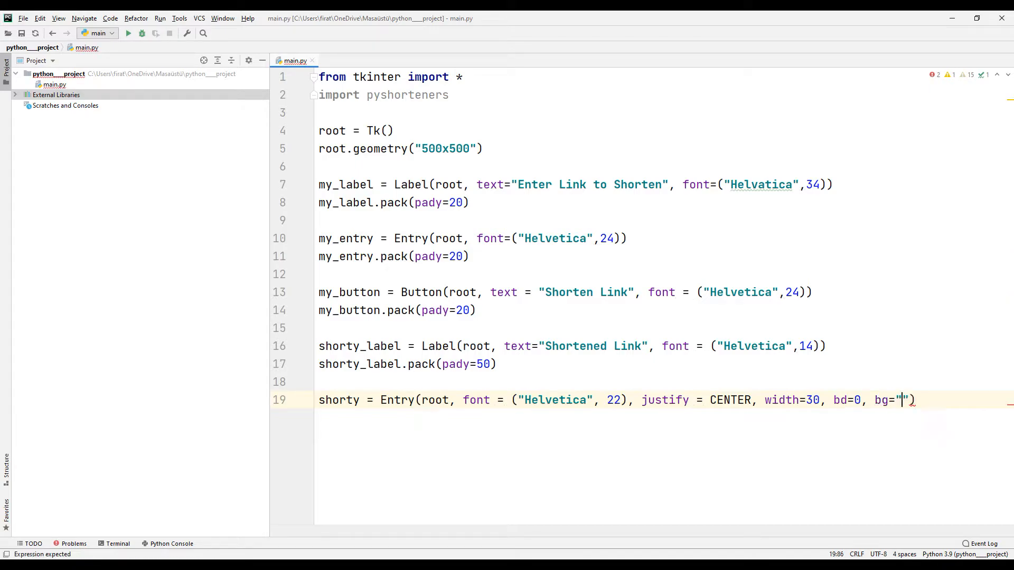
type("systembuttonface")
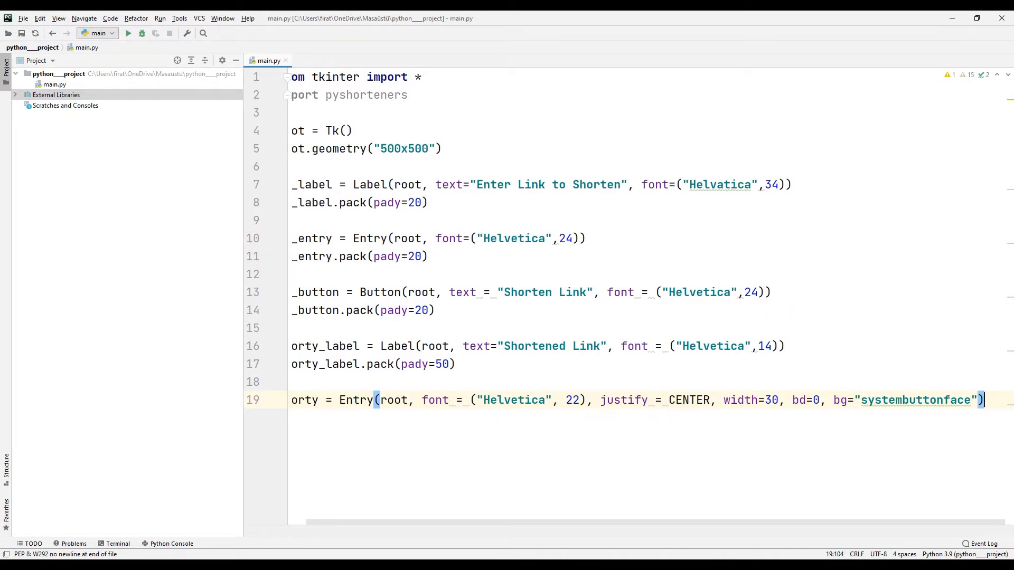
Step: Pack the shorty entry with pady=10
type("s")
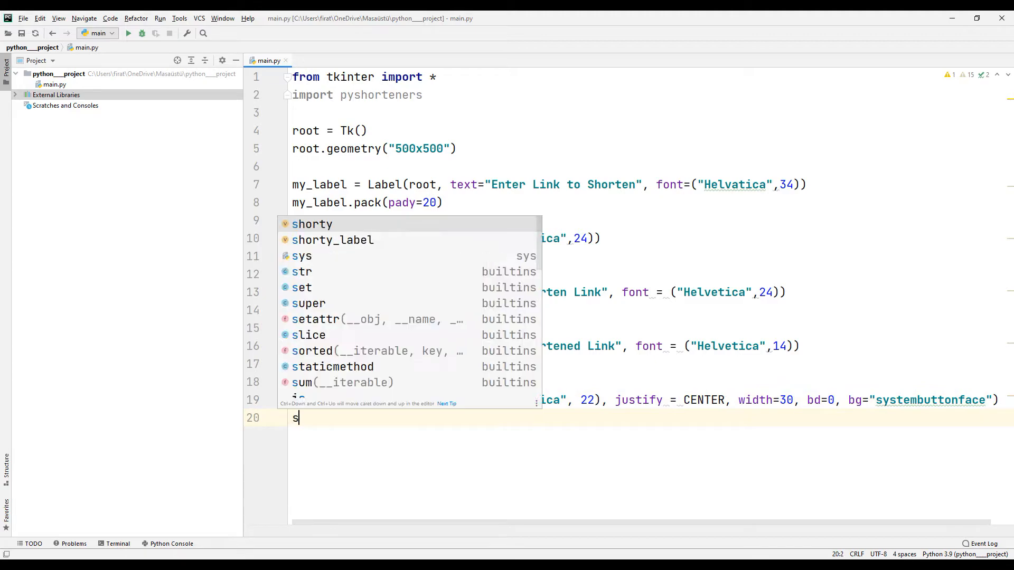
type("horty.pack")
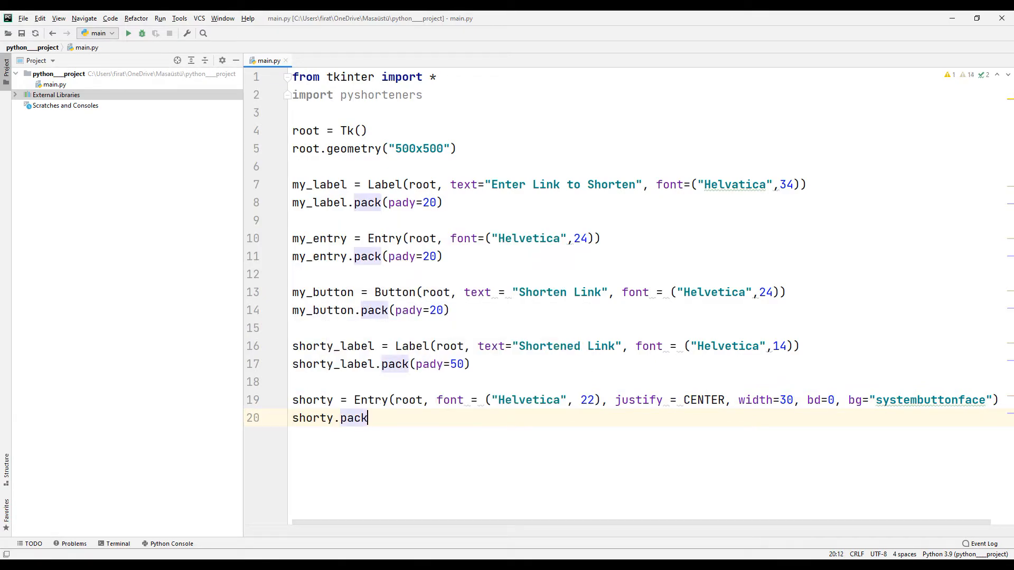
type("(pady=10")
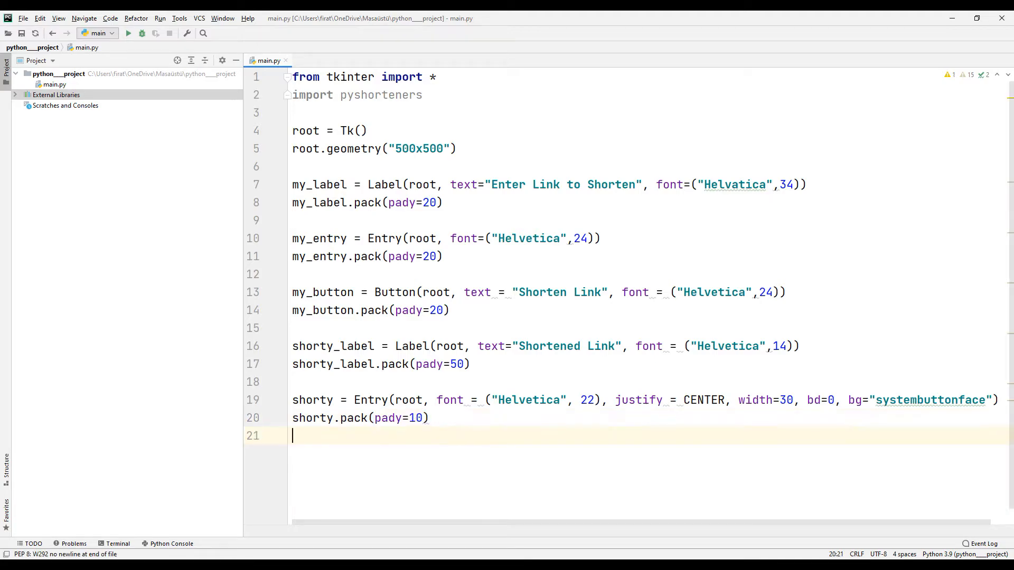
Step: Add root.mainloop() as the final line, accepting the autocomplete suggestion
type("root.main")
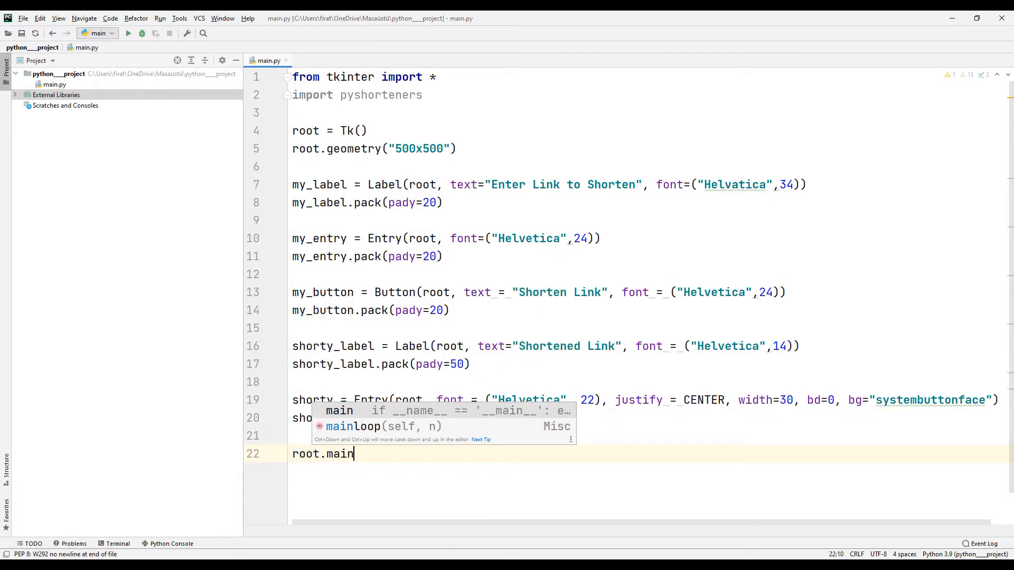
key("Tab")
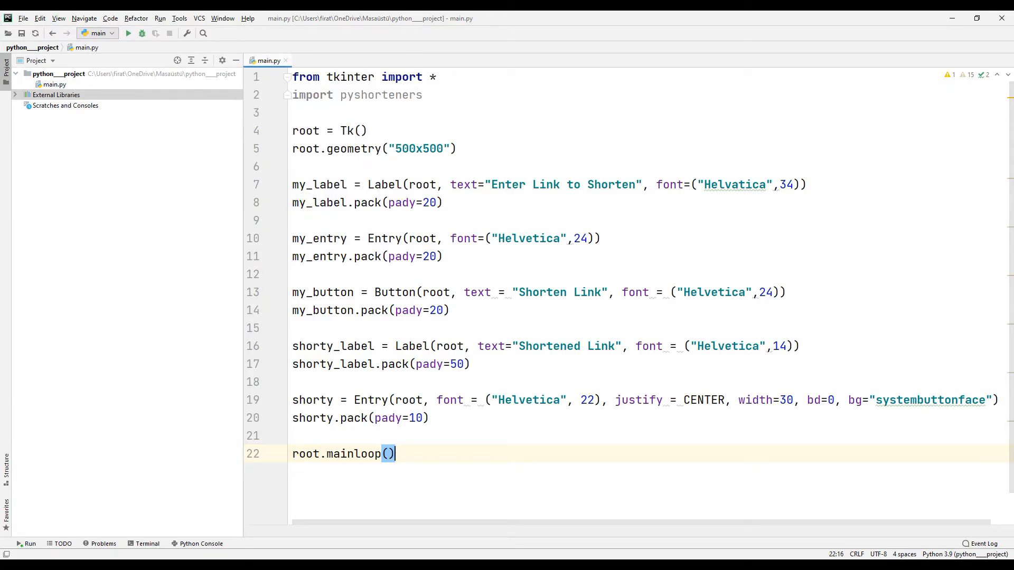
left_click(127, 33)
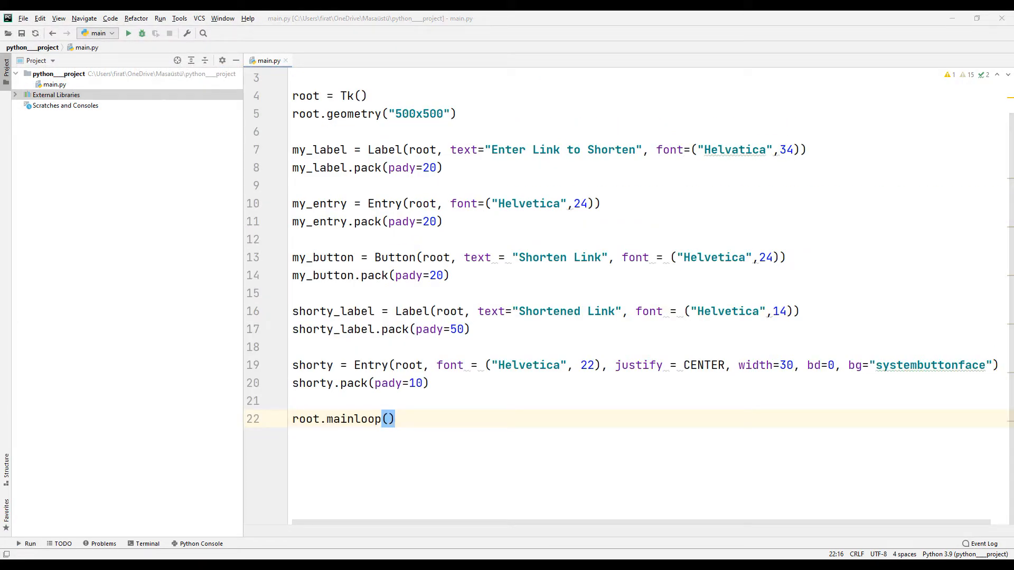
Step: Insert command=shorten before the font argument of the Shorten Link Button call
type("co")
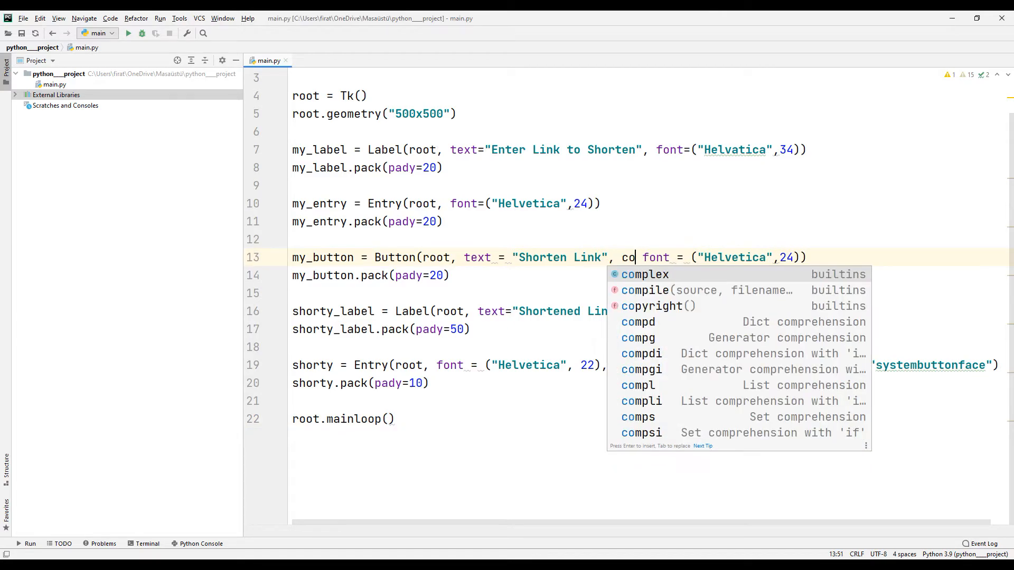
type("mmand =")
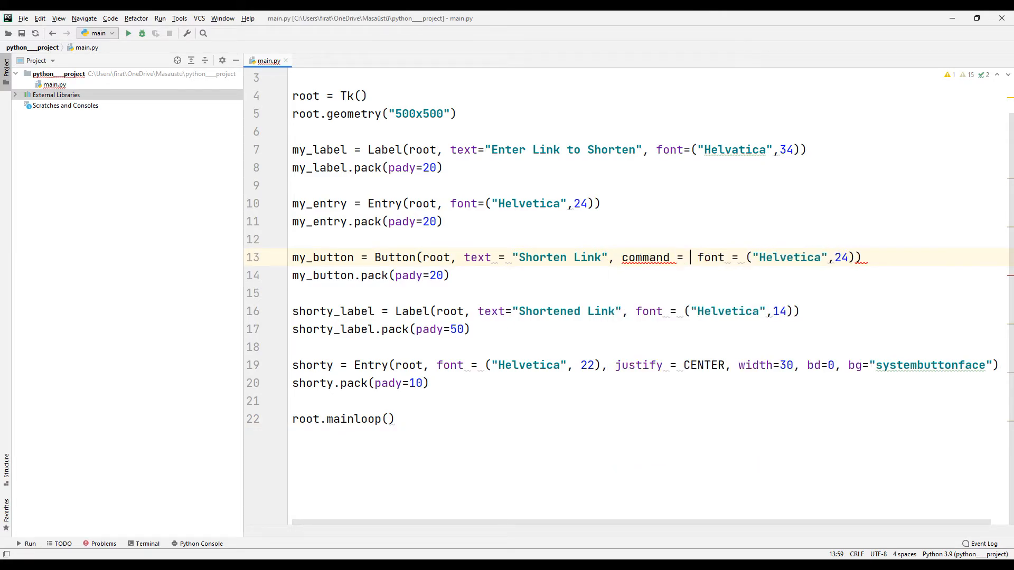
type("shorten,")
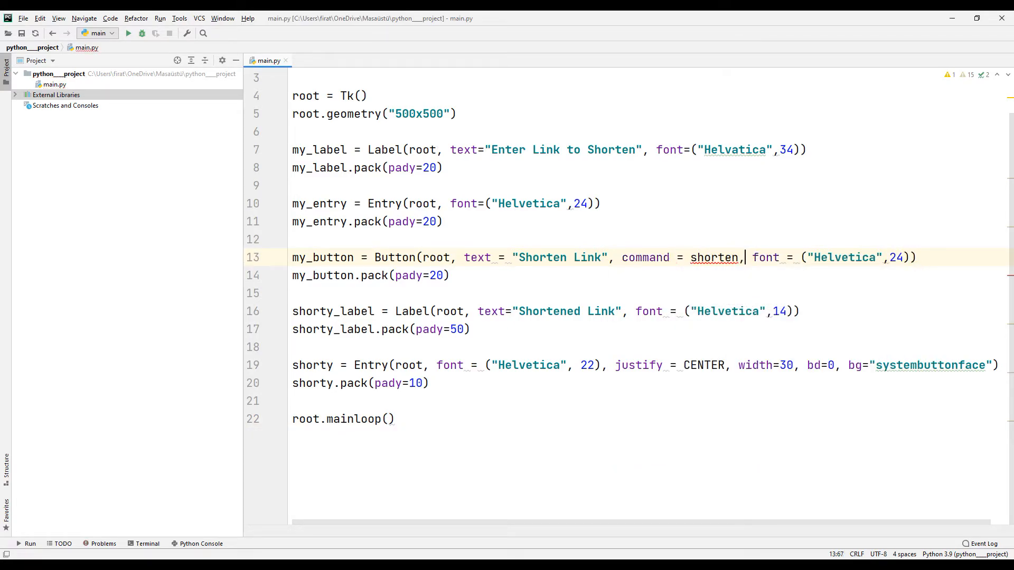
double_click(714, 257)
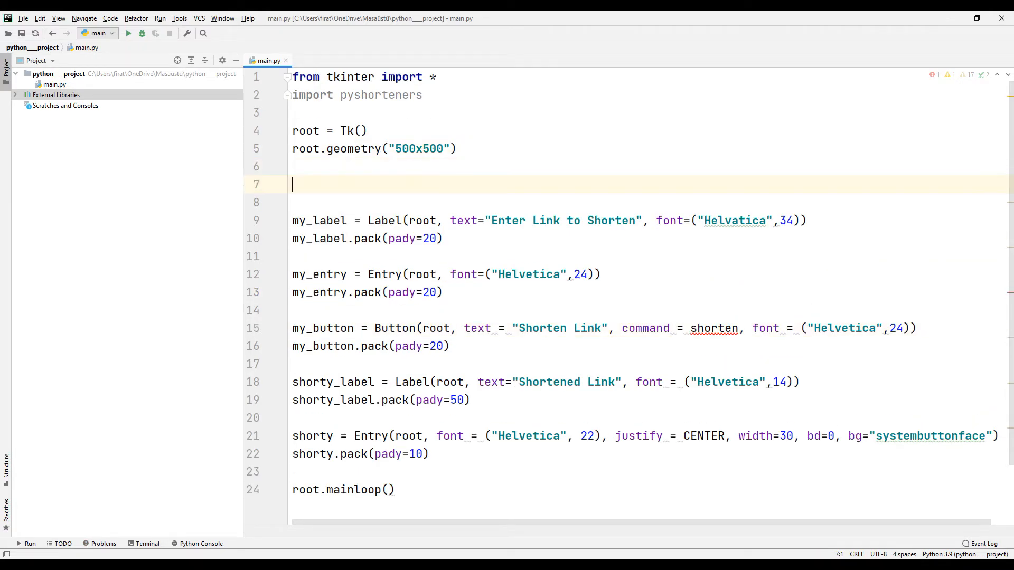
Step: Define shorten() so it runs shorty.delete(0, END) whenever shorty.get() returns text
type("def shorten():")
left_click(650, 203)
type("if s")
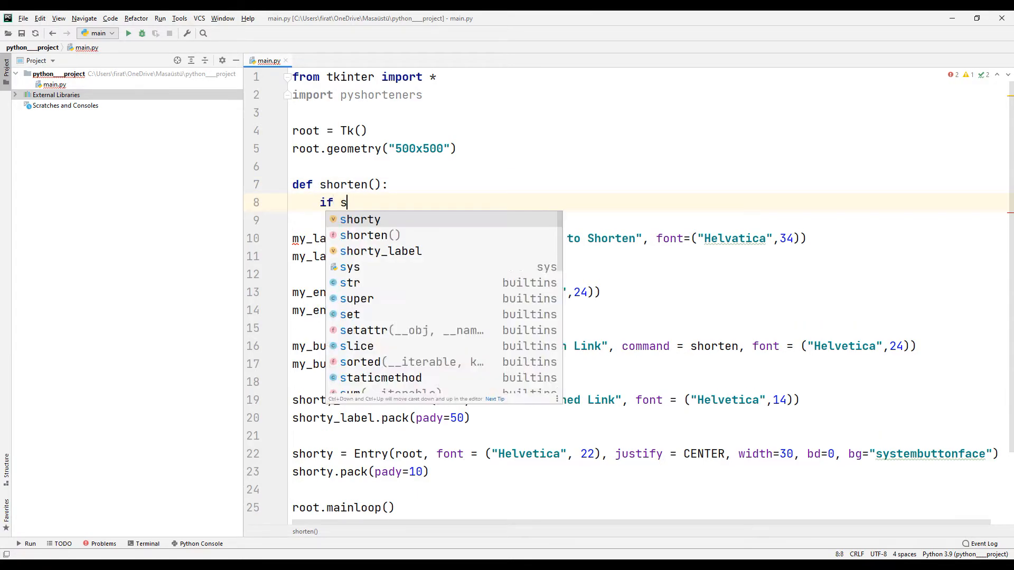
type("horty.get():")
left_click(647, 220)
type("s")
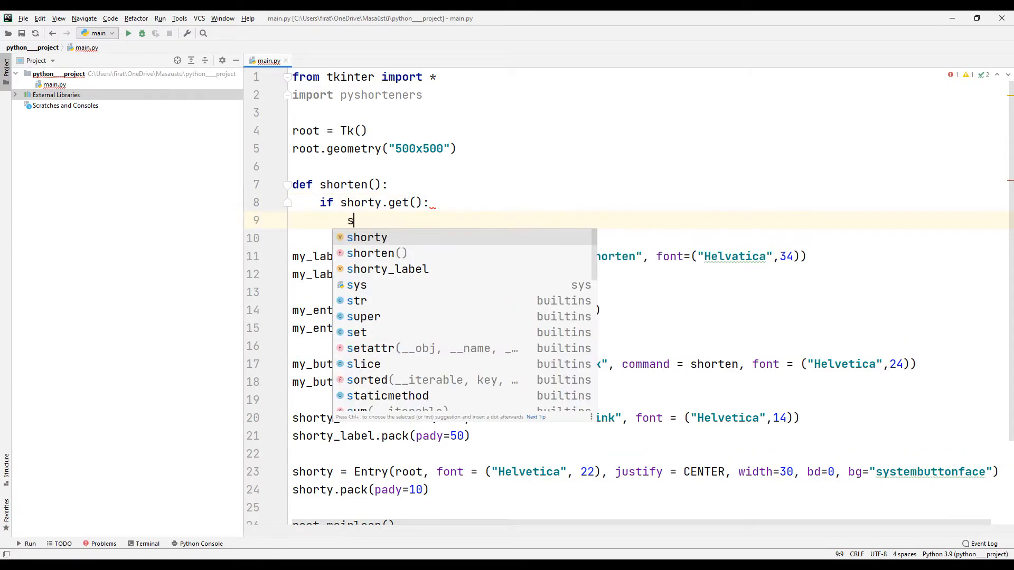
type("horty.delete(0")
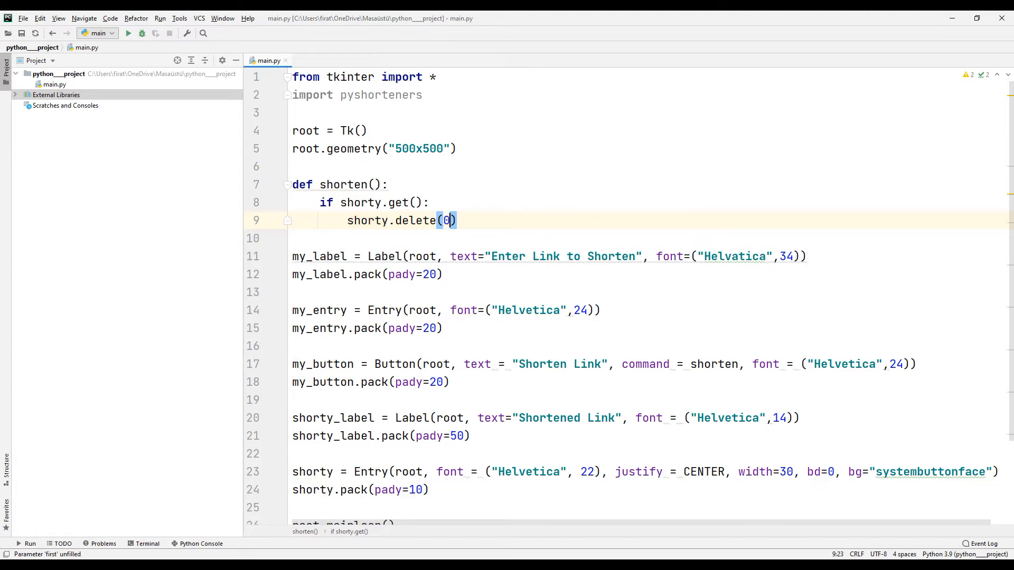
type(", END")
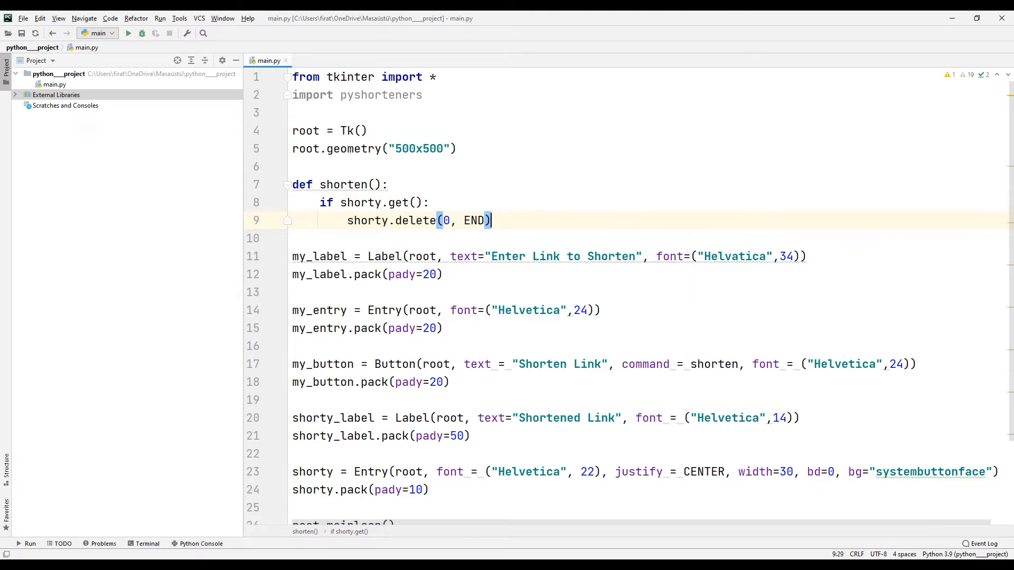
key("enter")
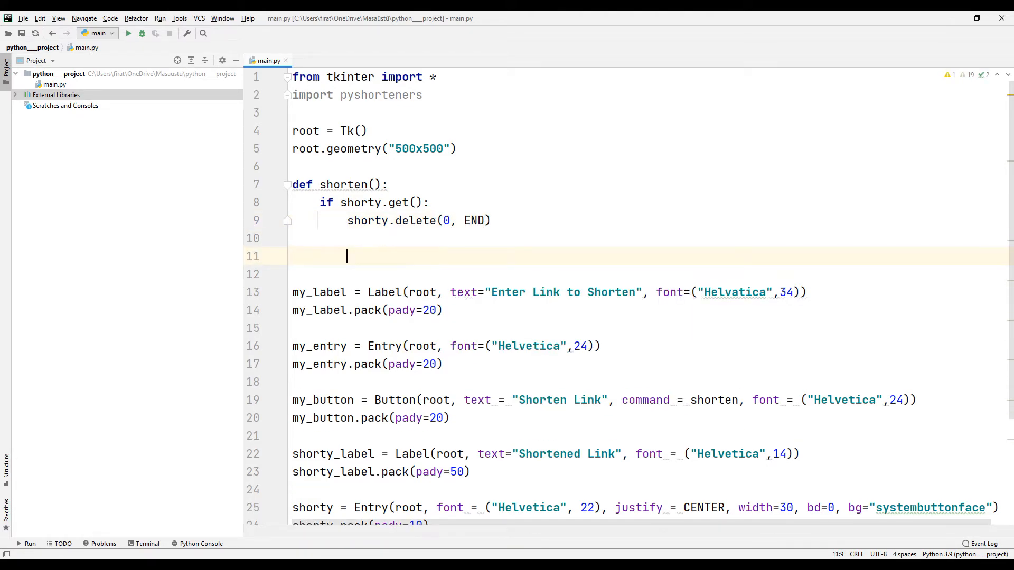
Step: Under an if my_entry.get() check, set url = pyshorteners.Shortener().tinyurl.short(my_entry.get())
type("if")
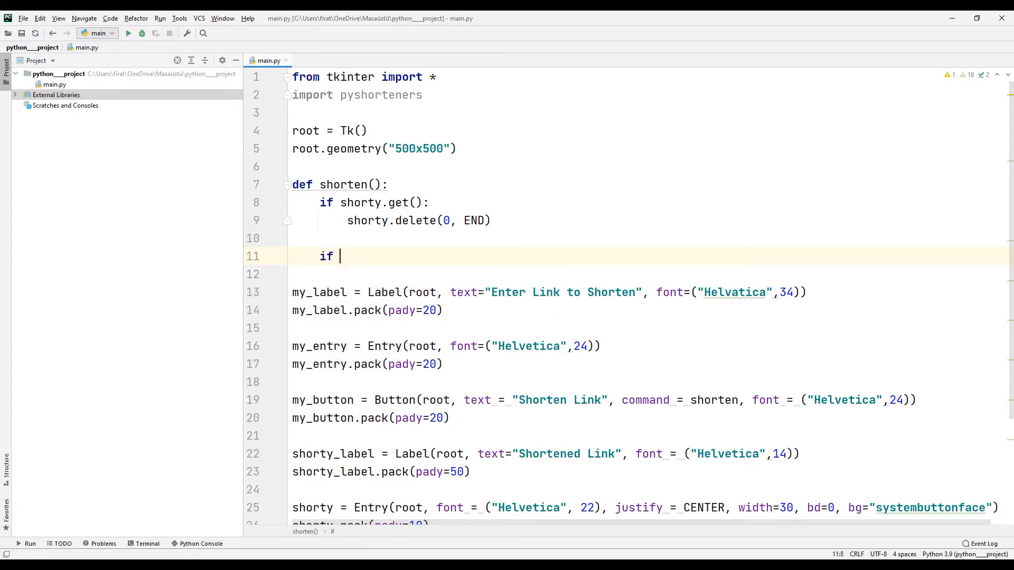
type("my_entry.get():")
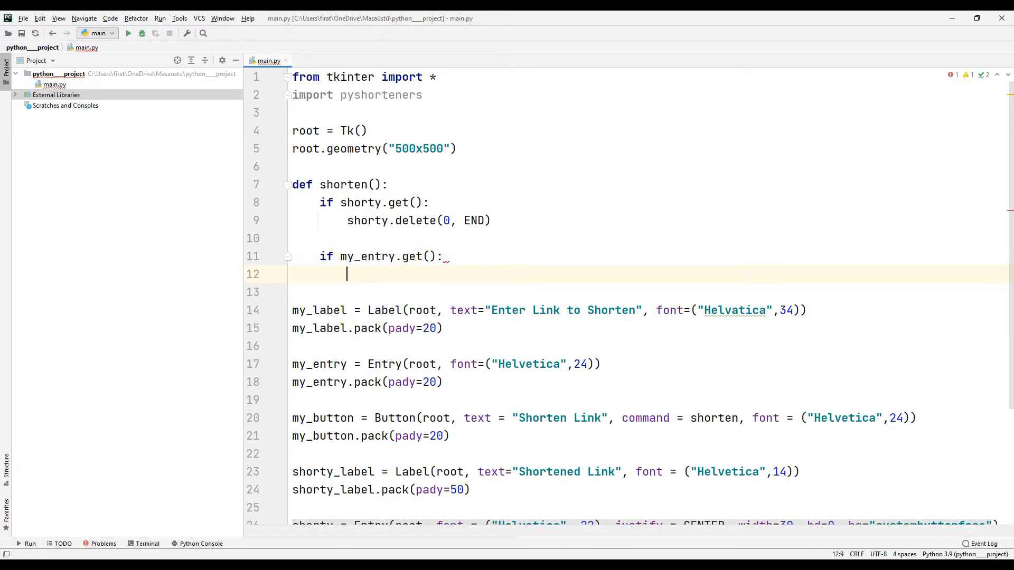
type("url =")
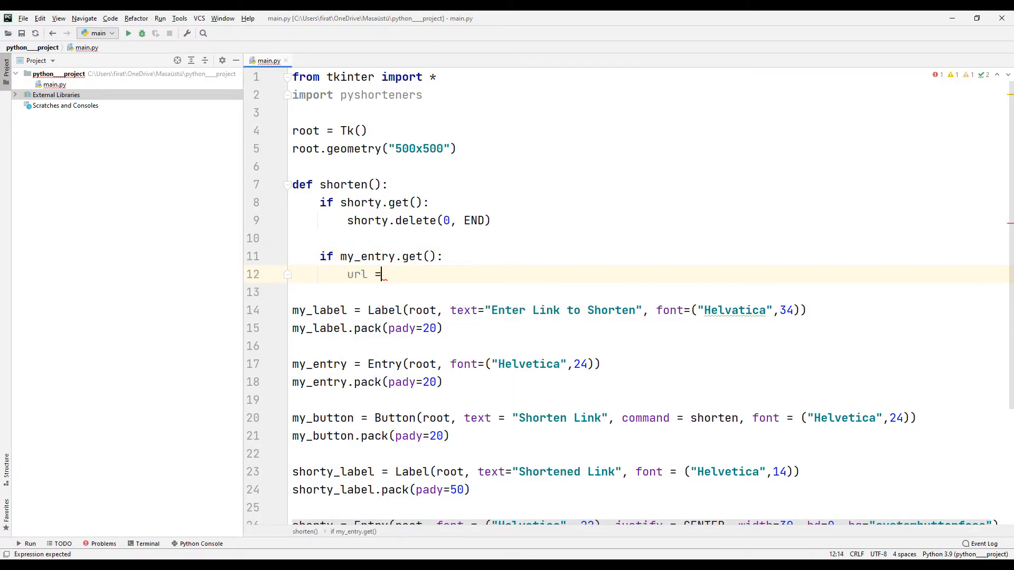
type("pyshorteners")
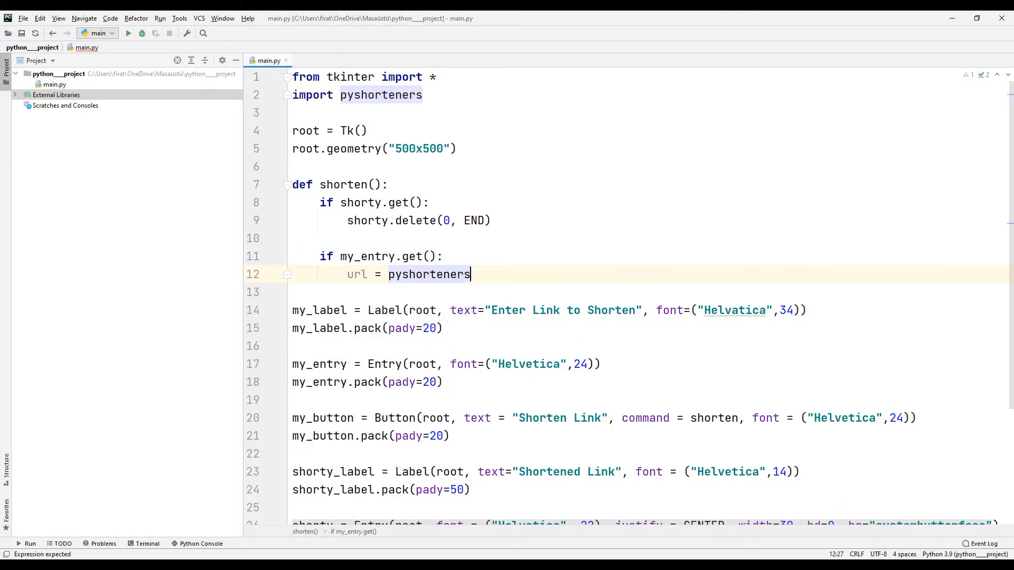
type(".Shortener")
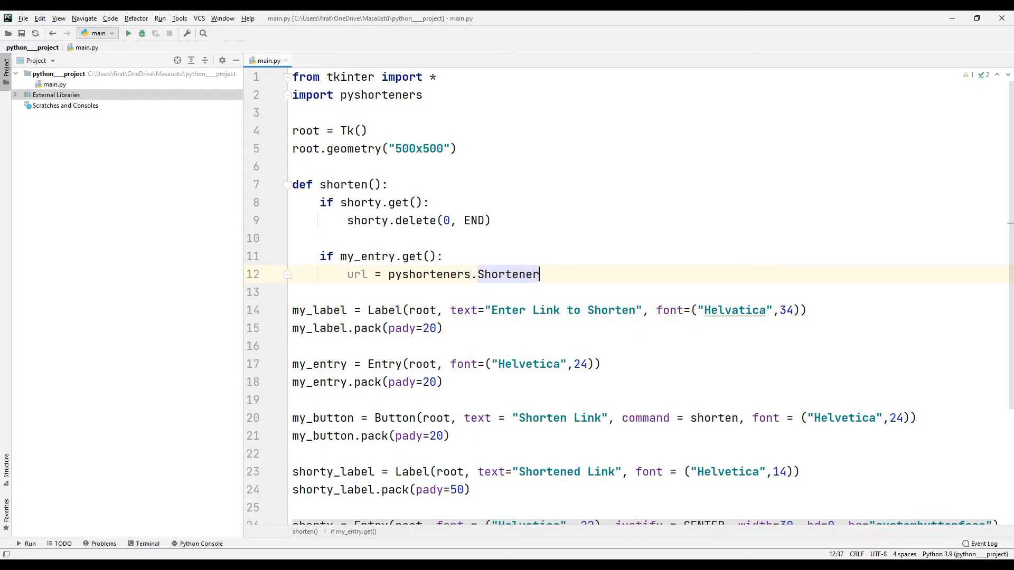
type("().t")
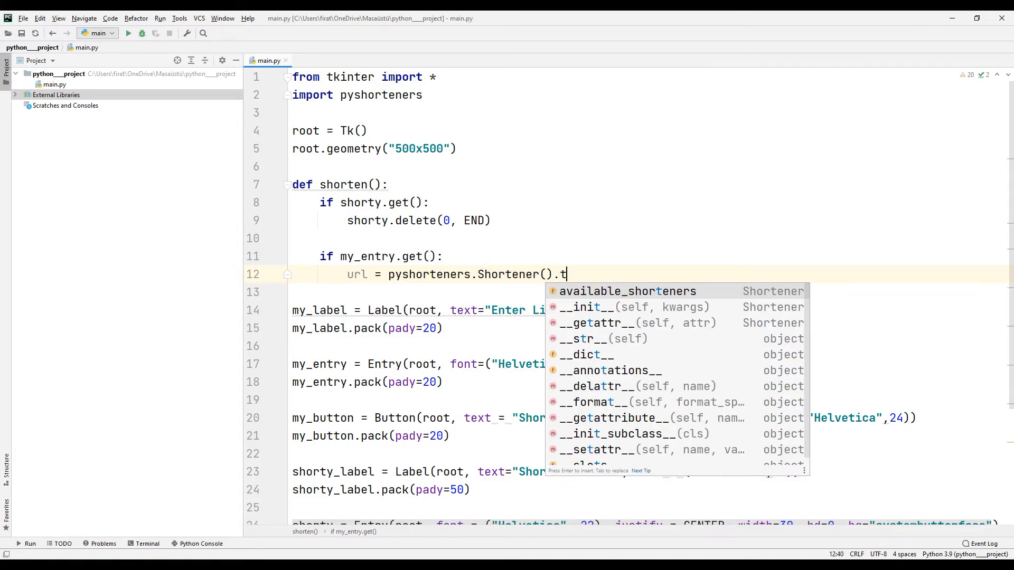
type("inyur")
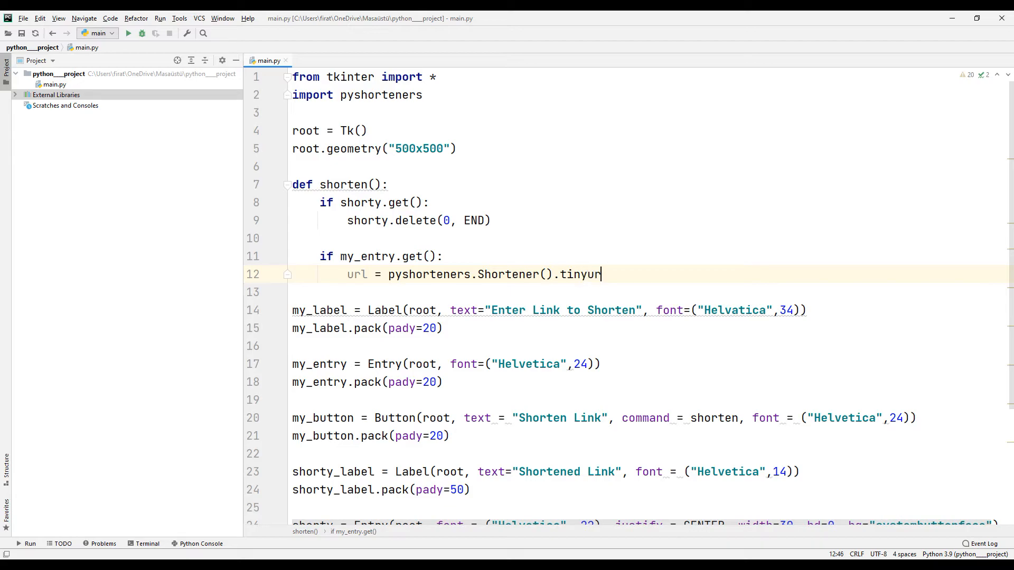
type(".sh")
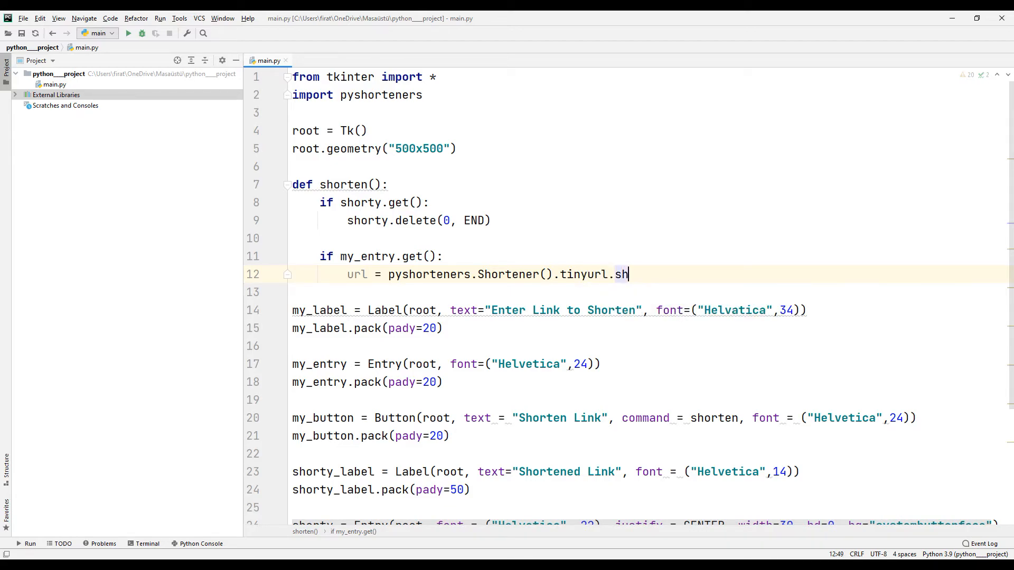
type("ort")
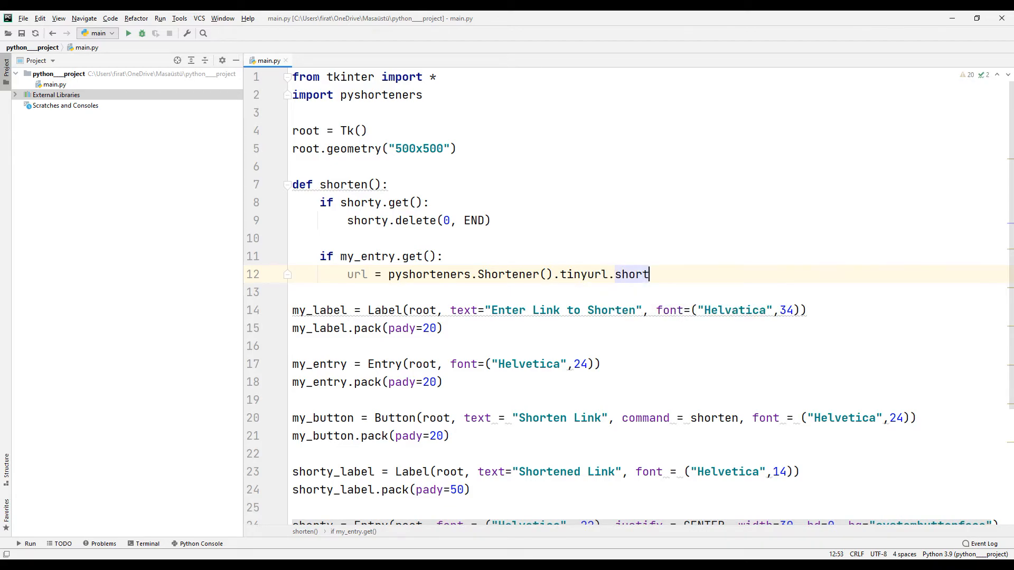
type("()")
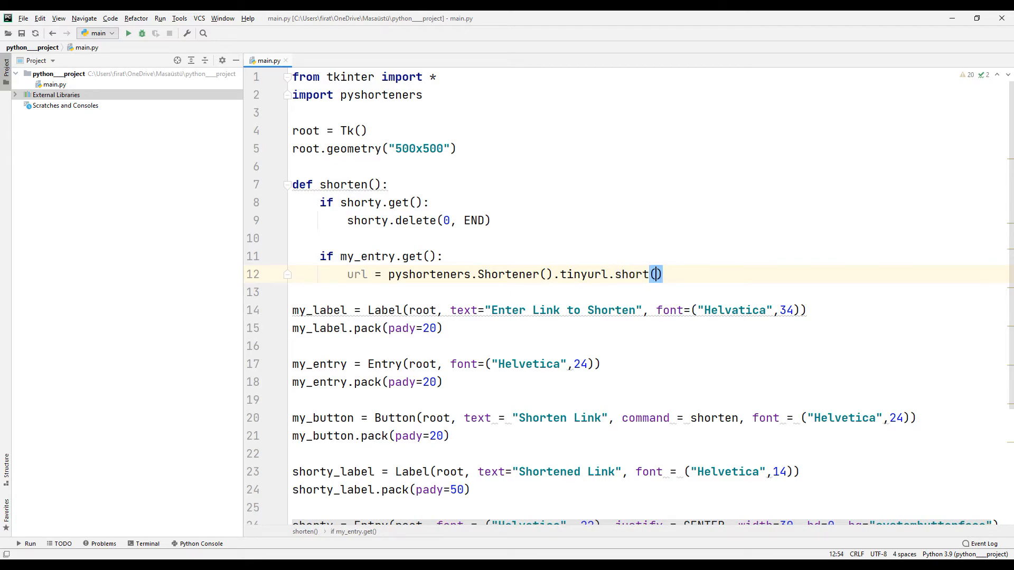
type("my_entry.get")
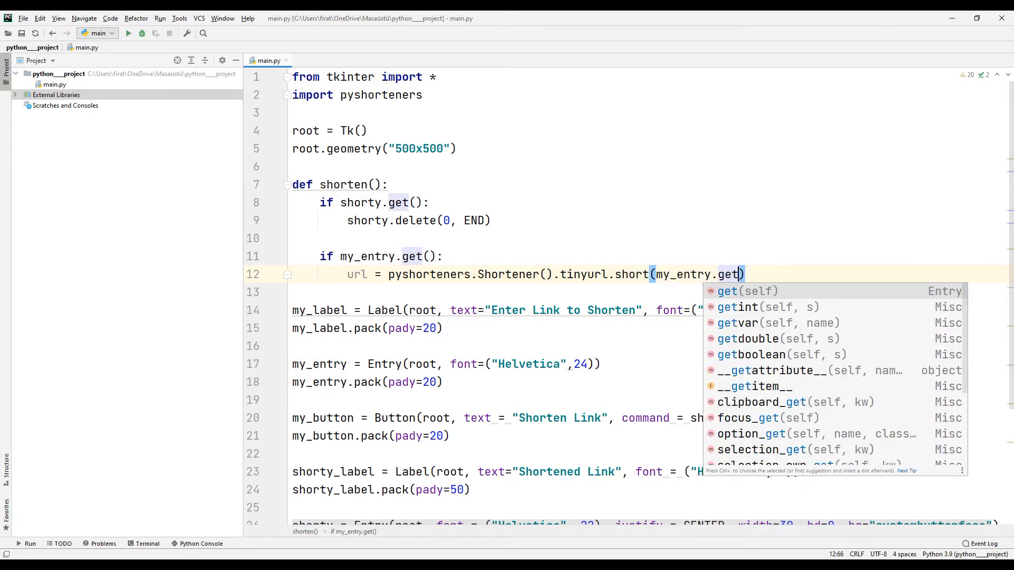
key("Enter")
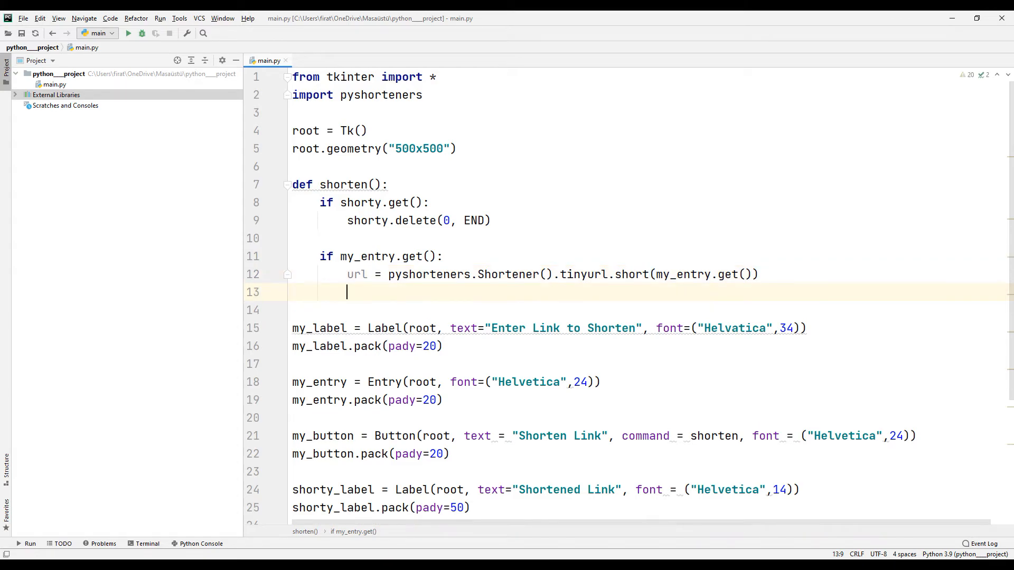
Step: Insert the shortened url into the shorty field with shorty.insert(END, url)
type("sh")
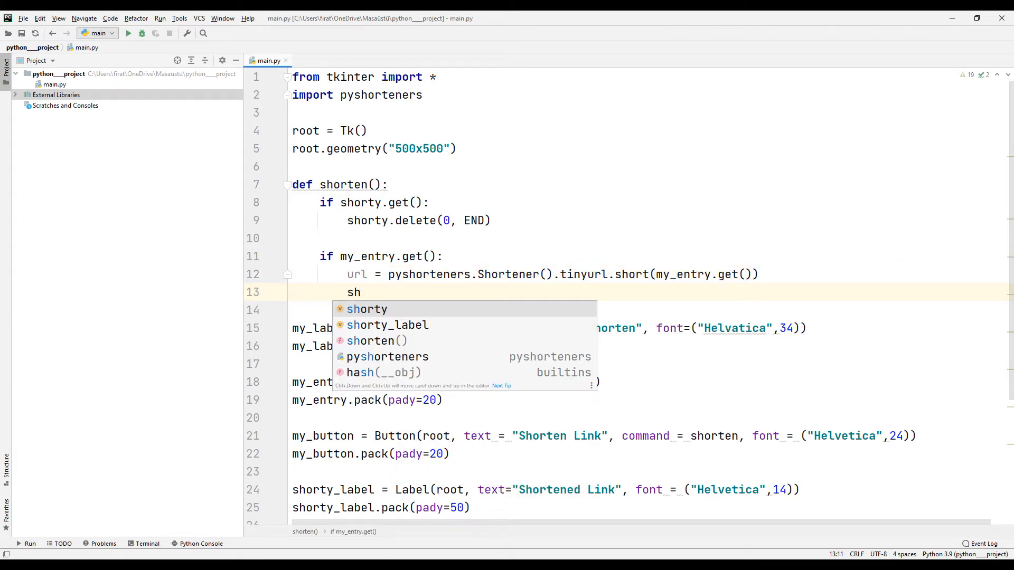
type("orty.insert(")
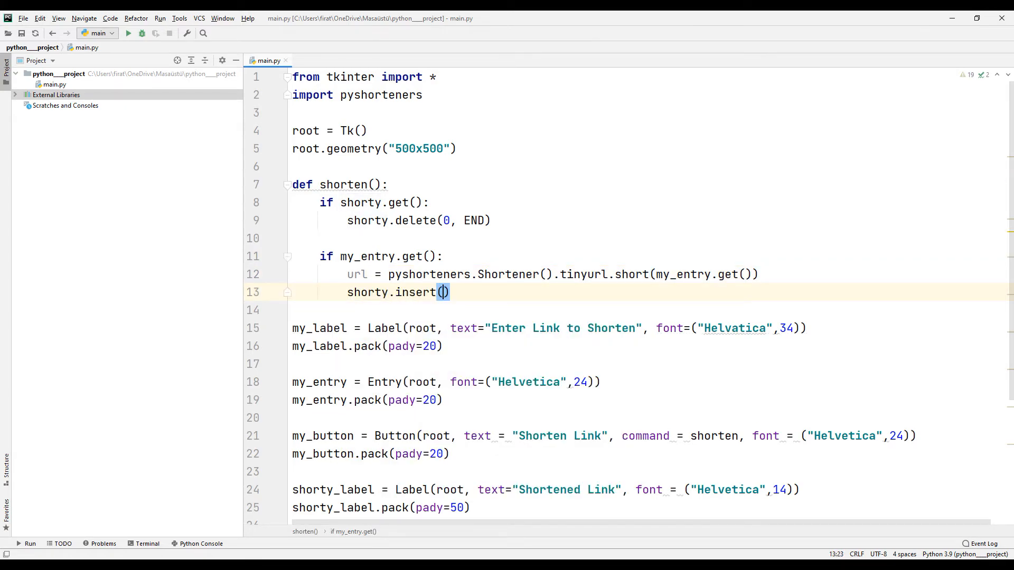
type("END,")
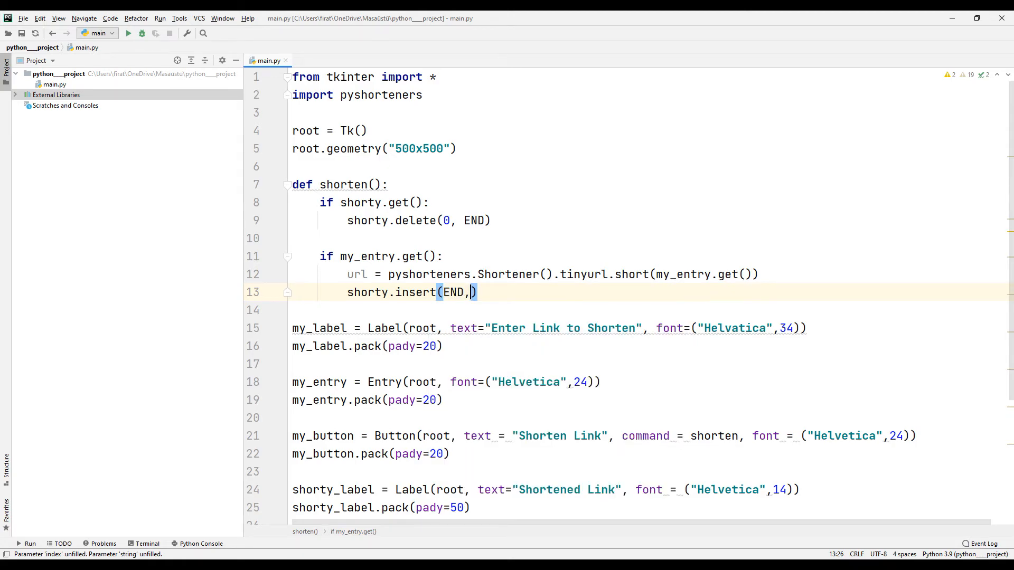
type("url")
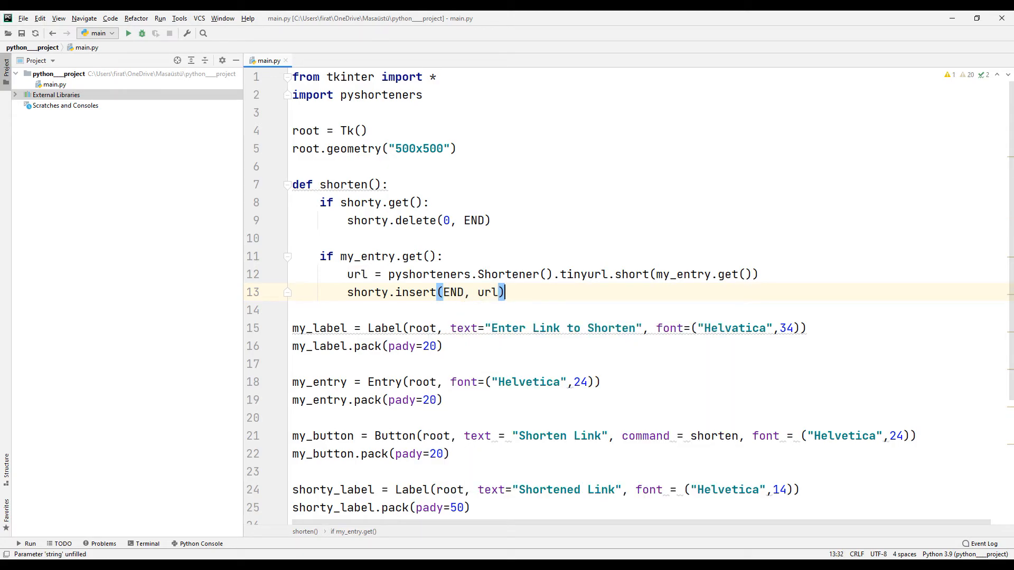
type("print(py")
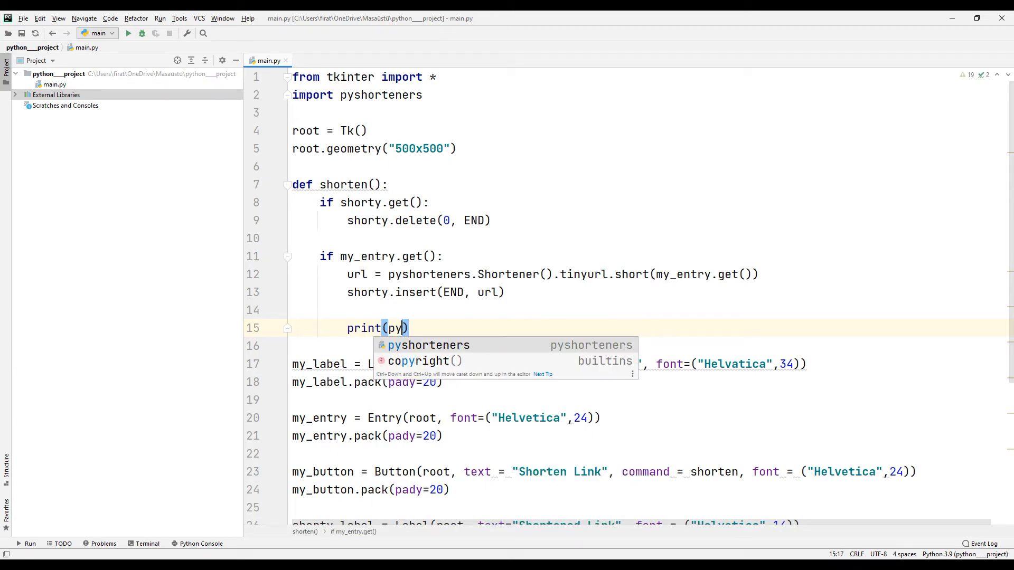
Step: Add print(pyshorteners.Shortener().tinyurl.expand(url)) below the insert line
type("shorteners.Sh")
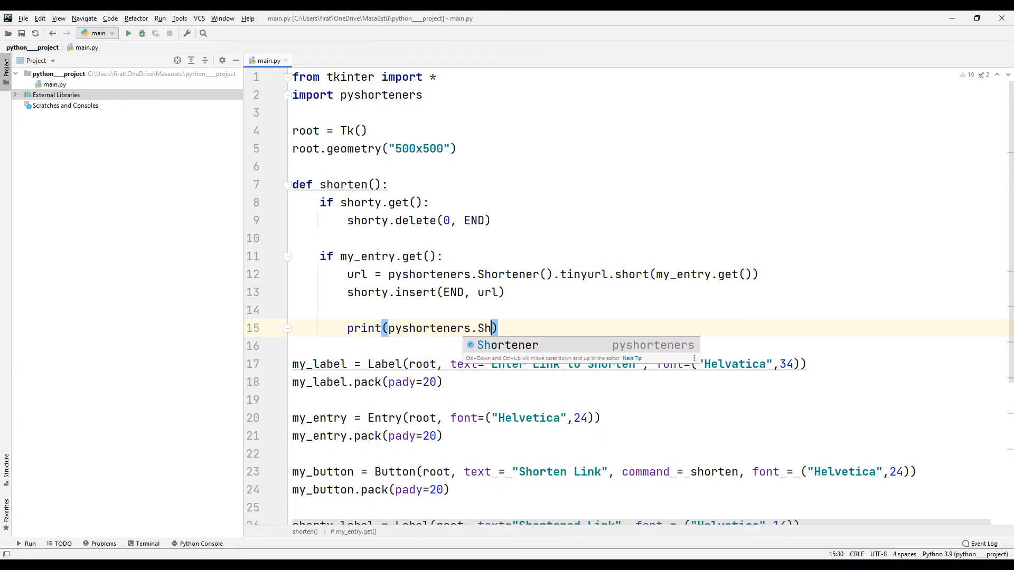
key("Tab")
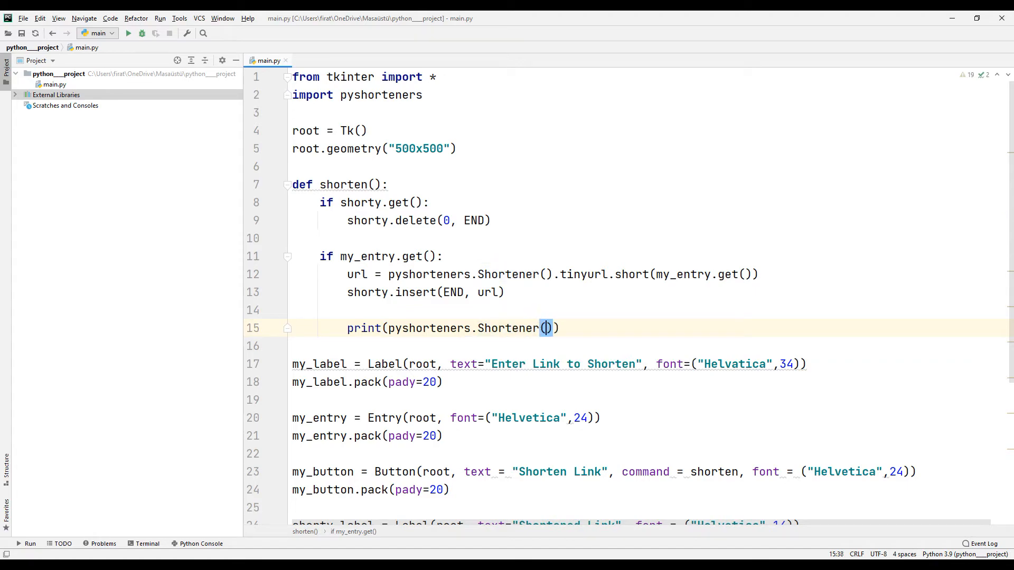
type(".ti")
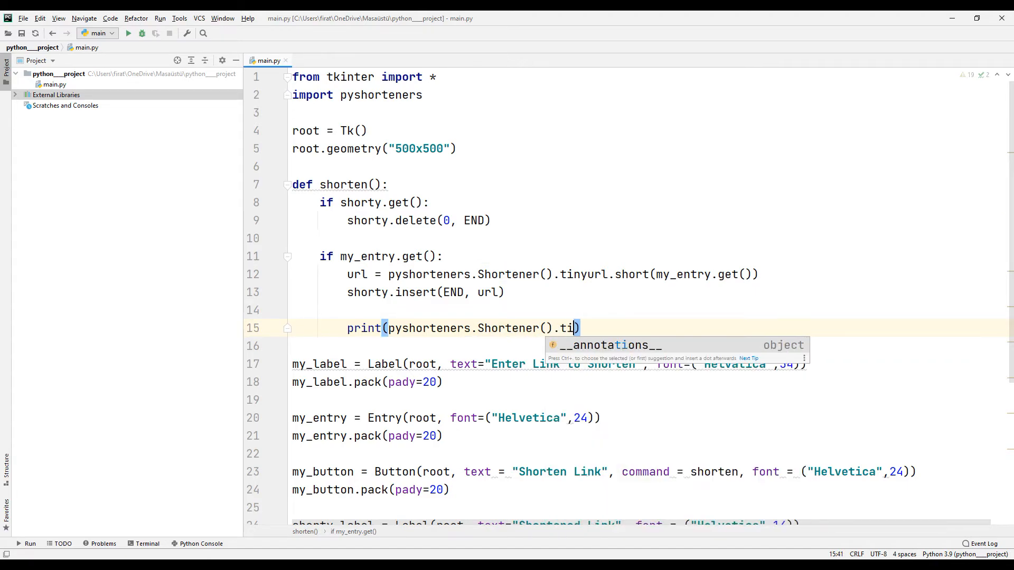
type("nyurl.expand")
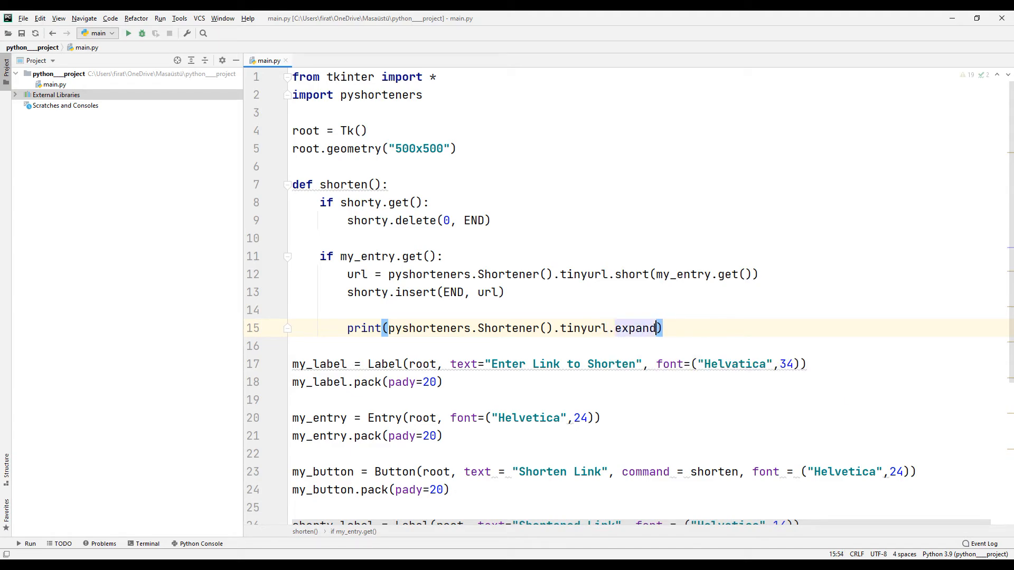
type("url")
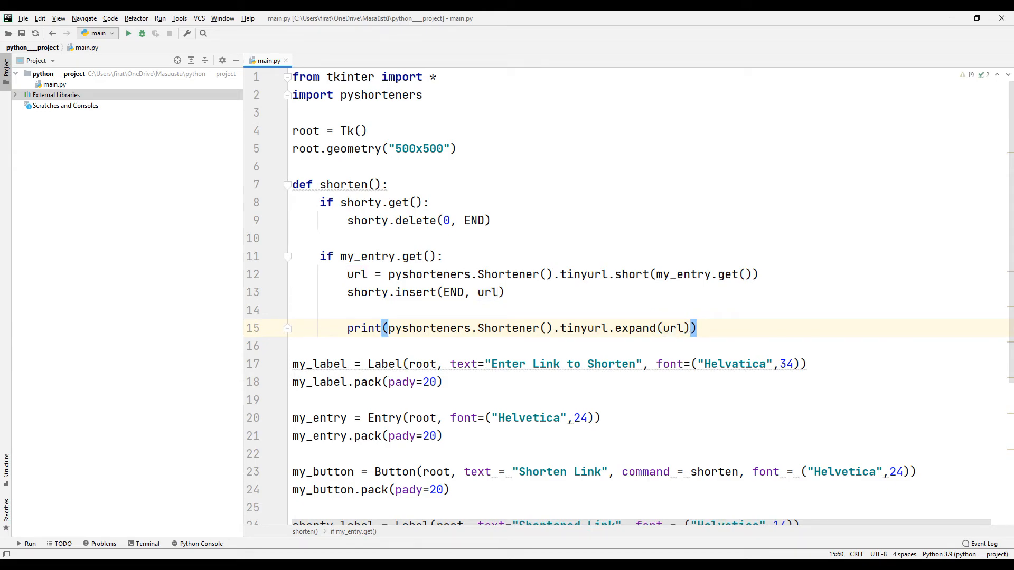
scroll("down", 3)
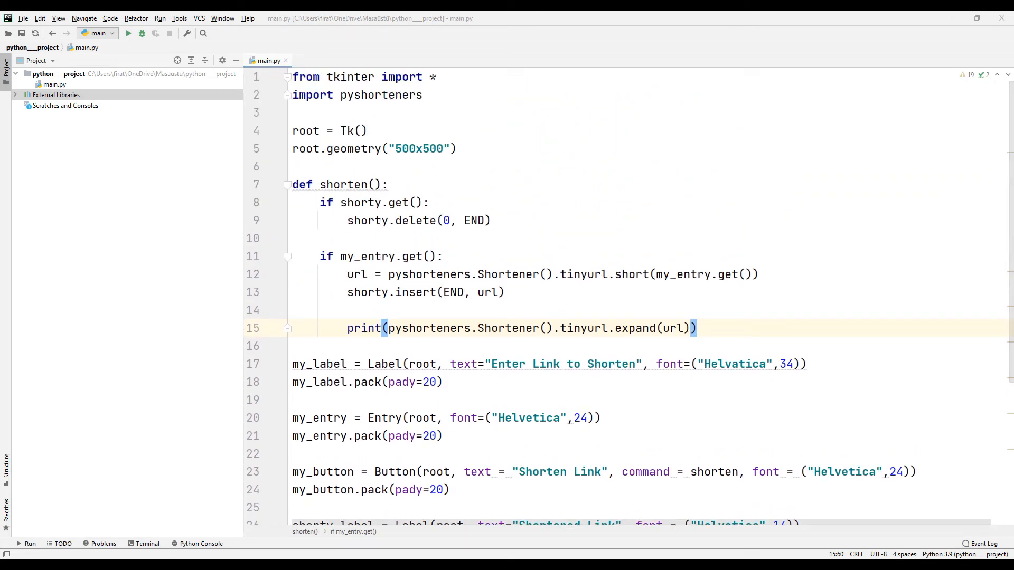
Step: Run main.py and shorten the TurtleCode YouTube videos link in the app window
right_click(267, 60)
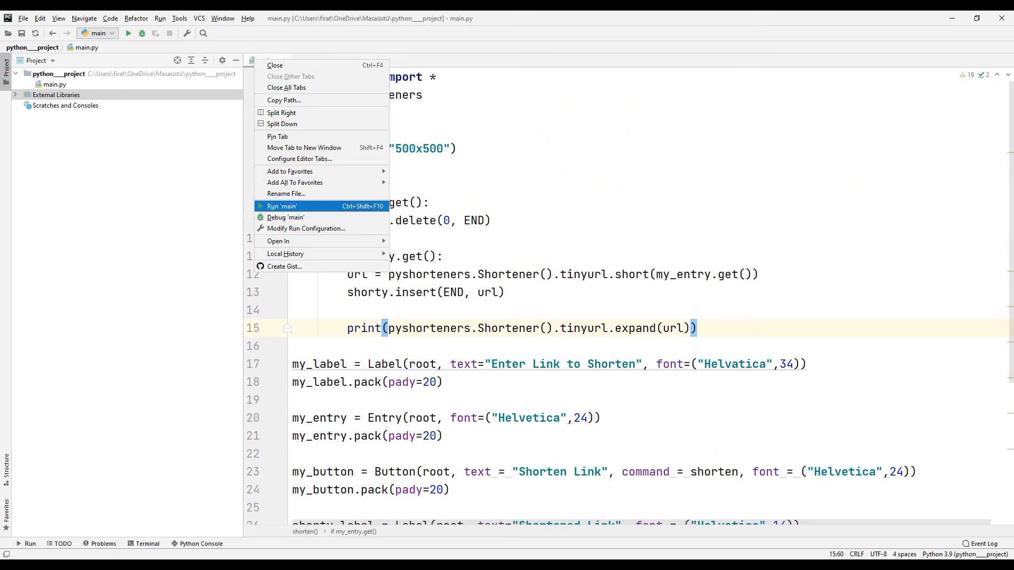
left_click(282, 205)
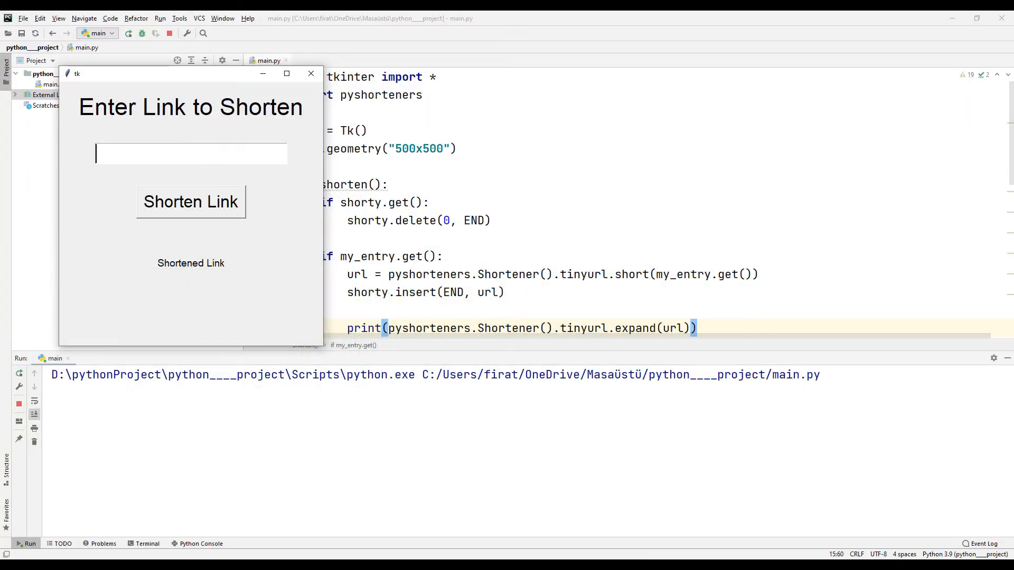
type(".com/c/TurtleCode/videos")
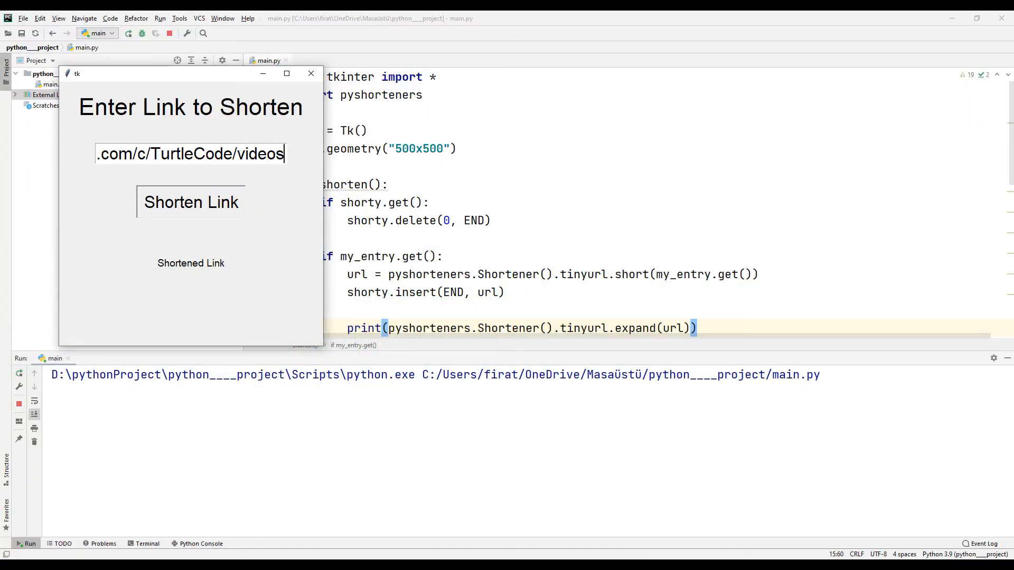
left_click(190, 202)
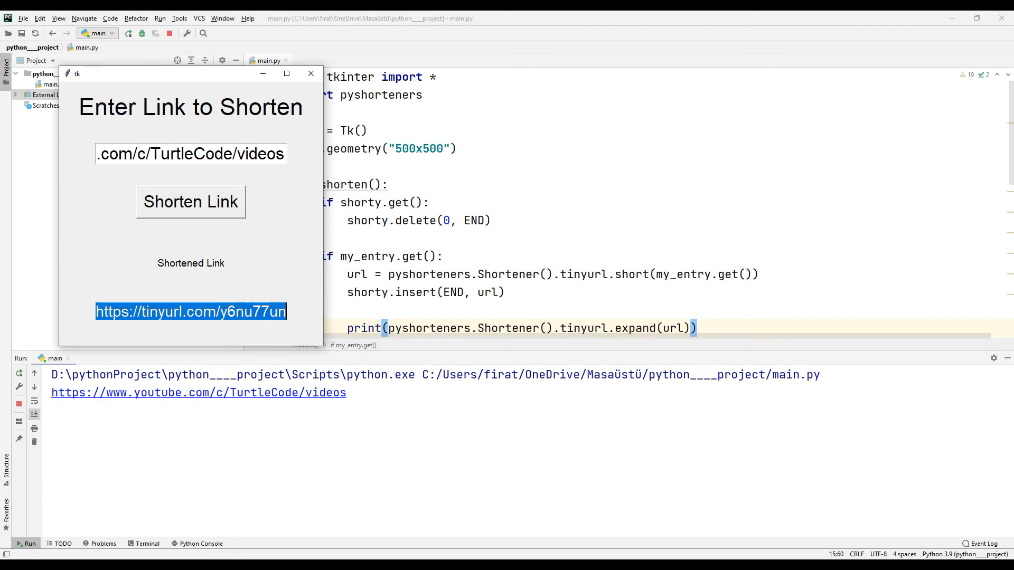